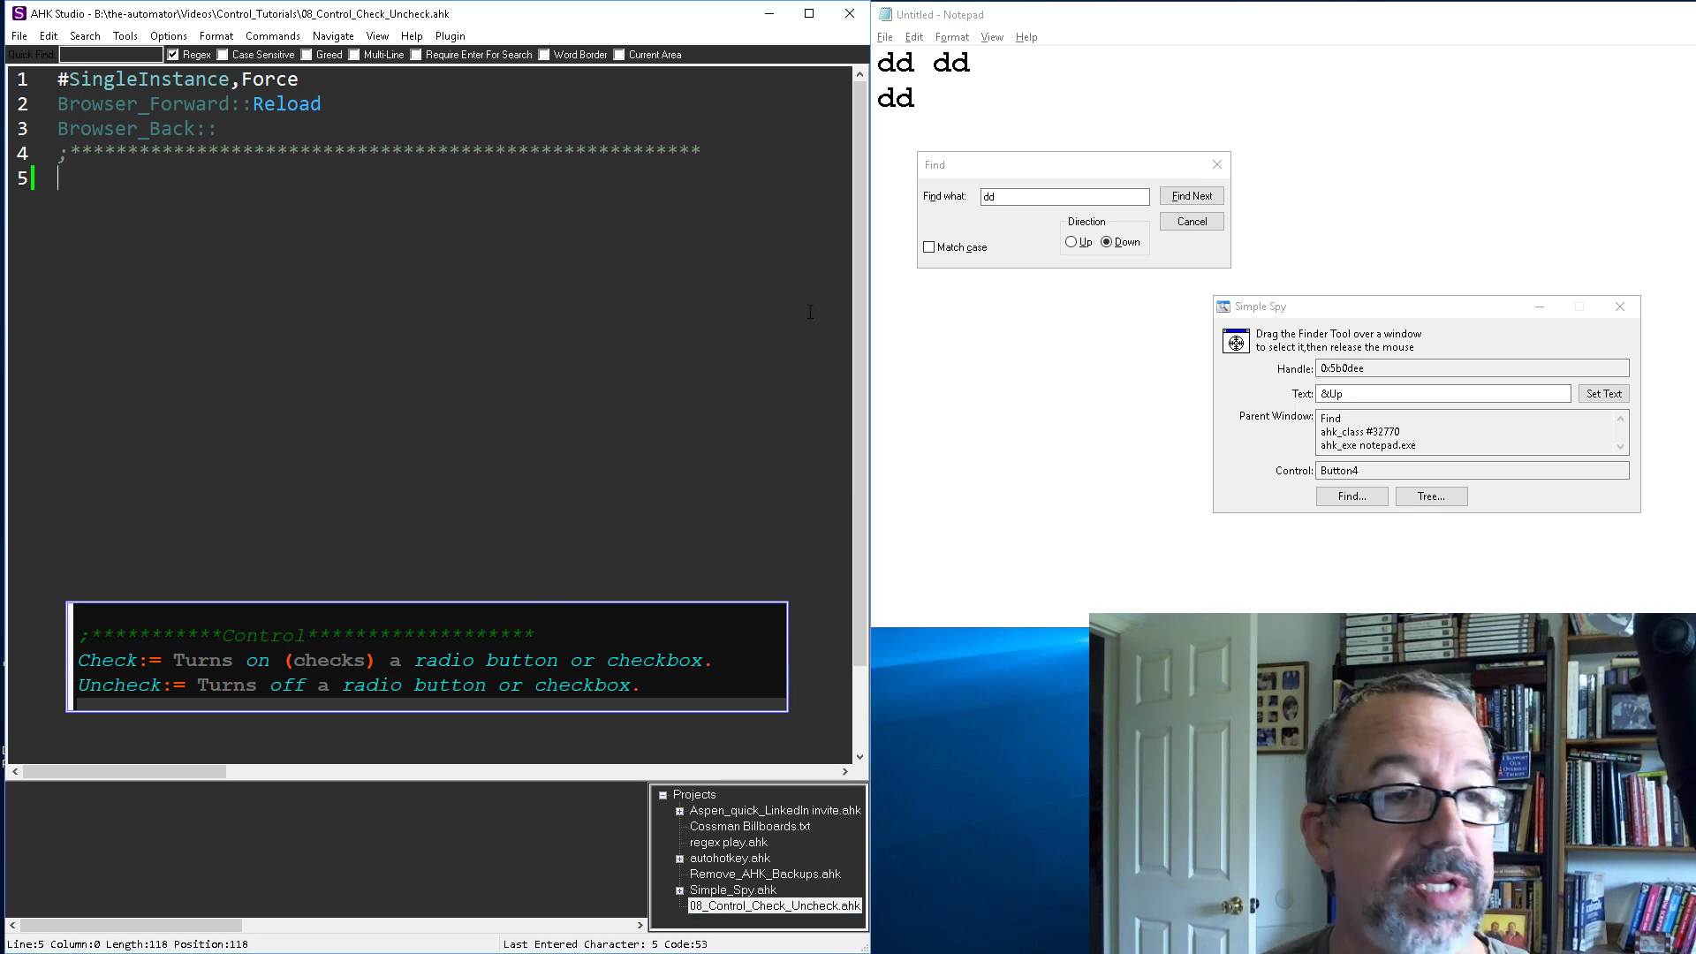
# - Begin line 5 with a Control command followed by a comma
pyautogui.write('Co')
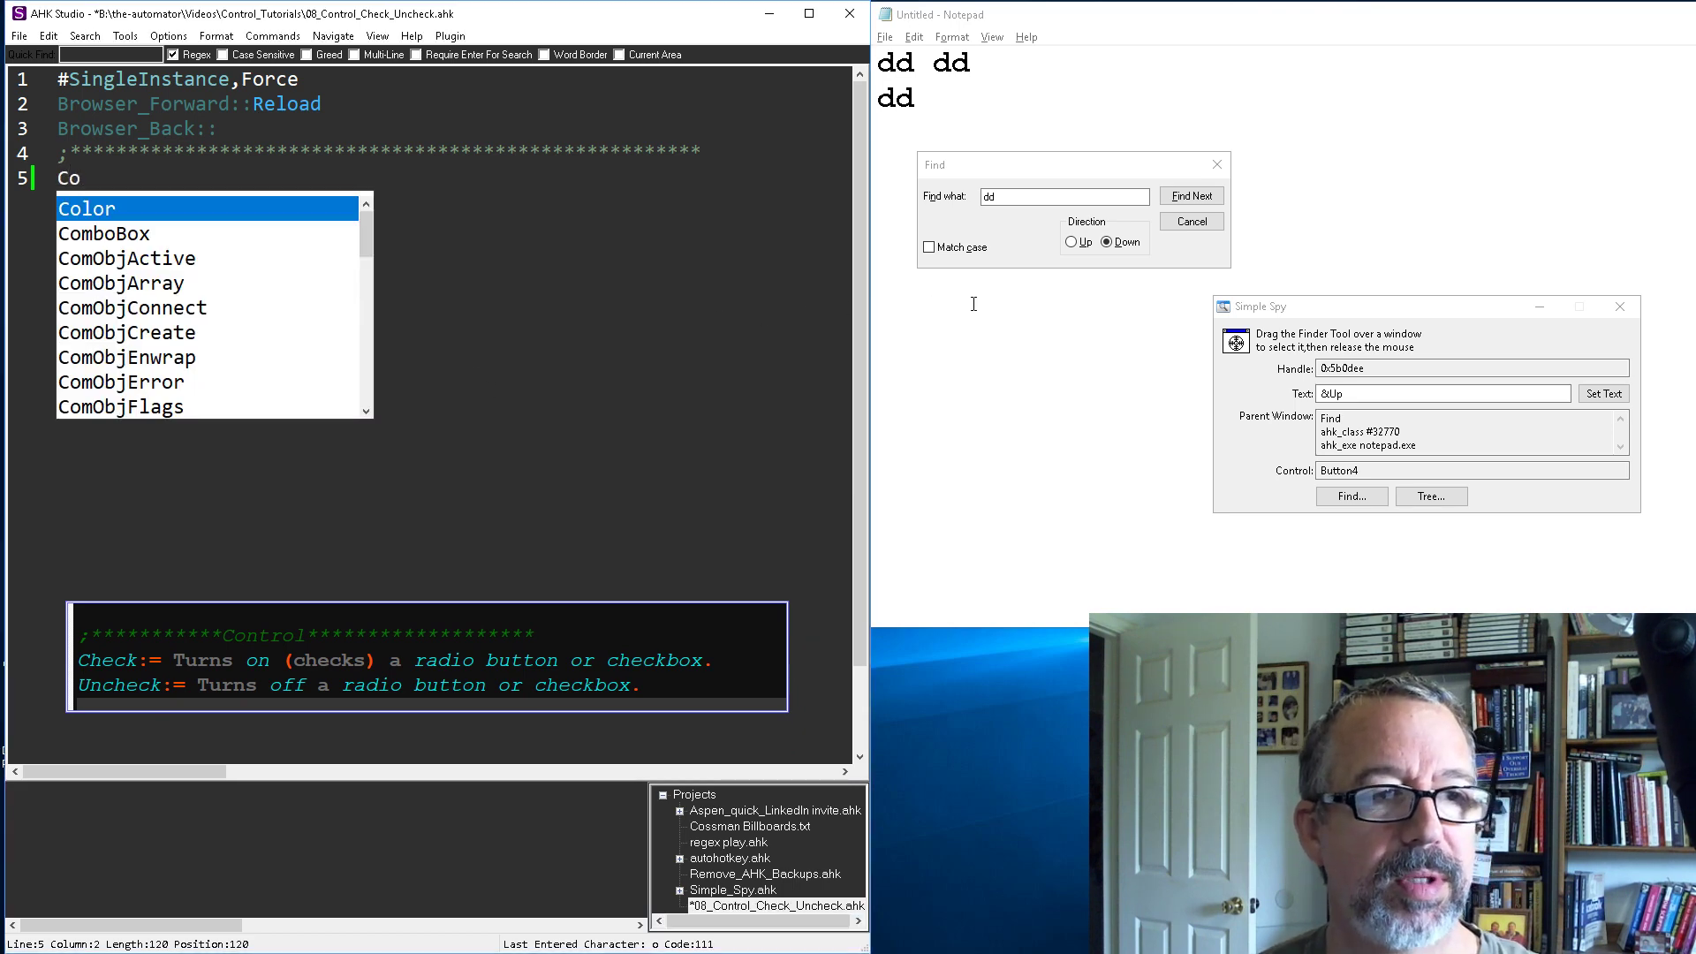
pyautogui.write('no')
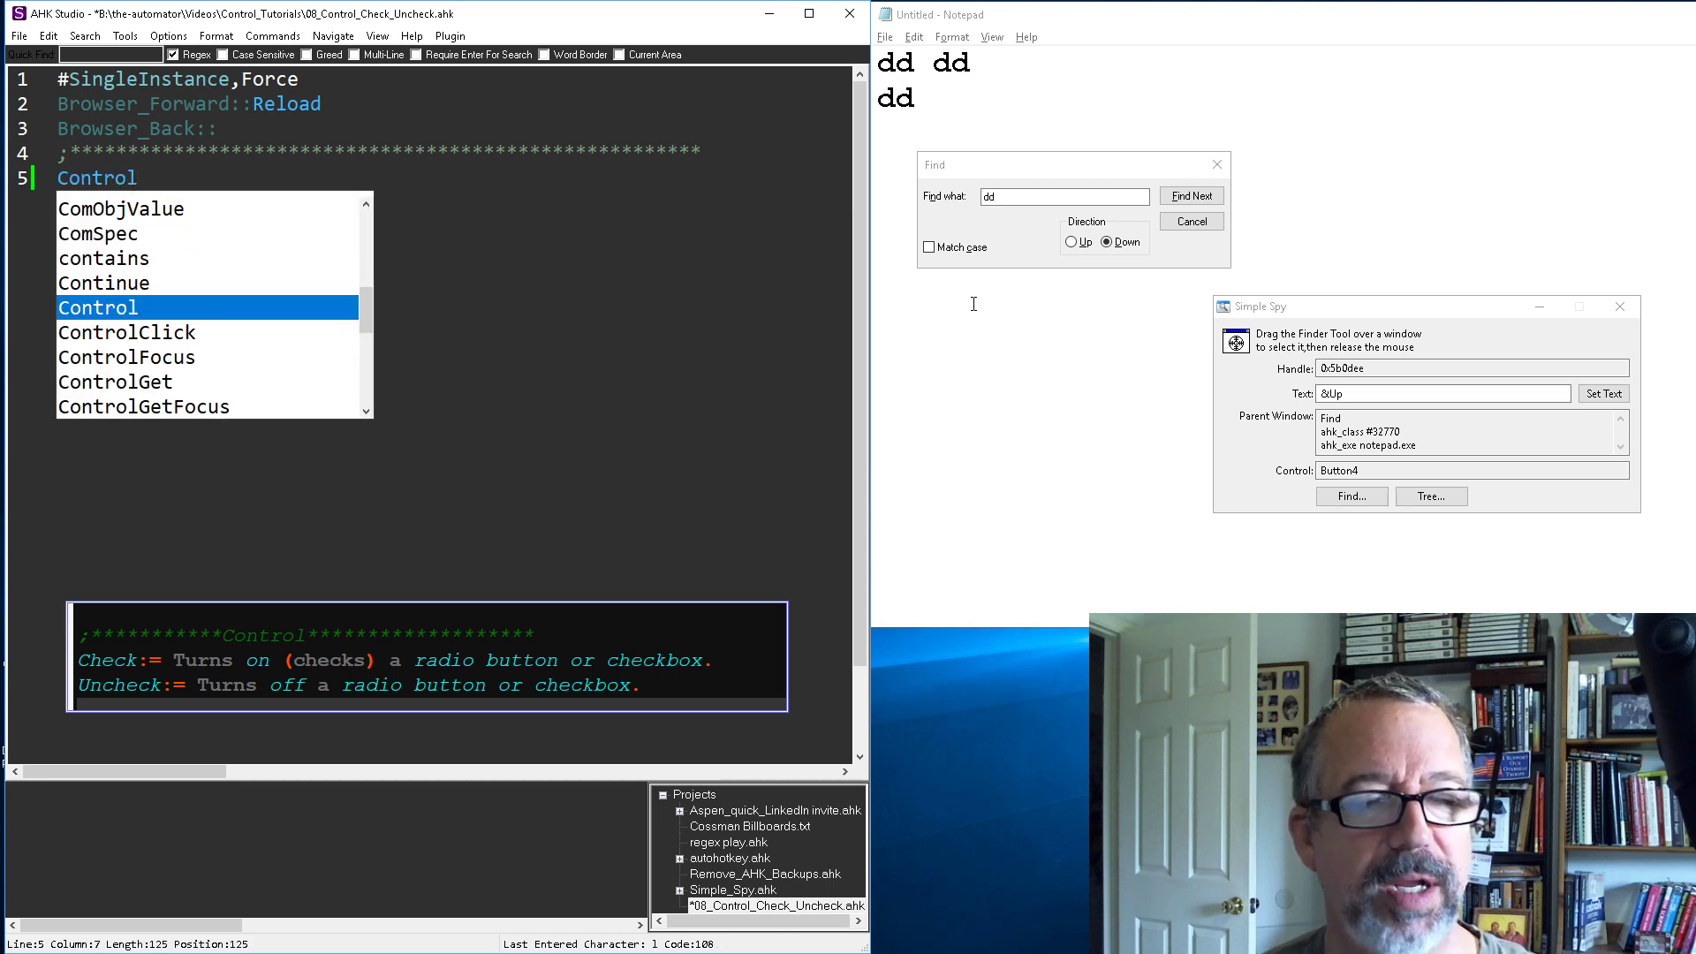
pyautogui.write(',')
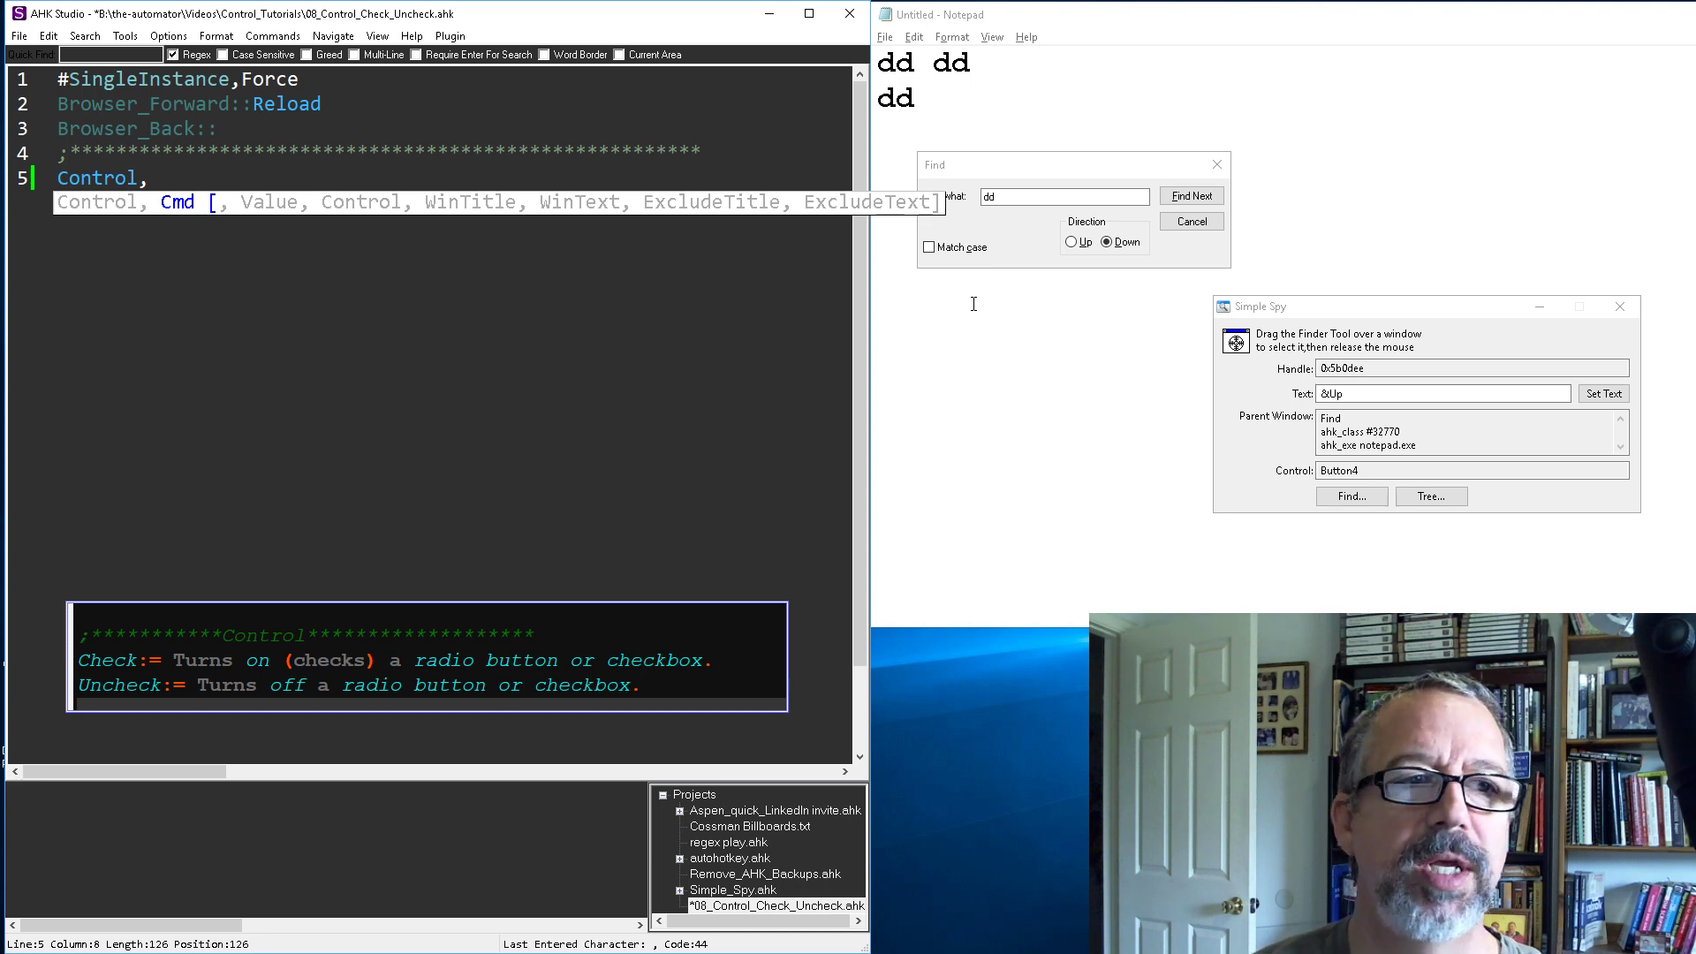
pyautogui.moveTo(1006, 296)
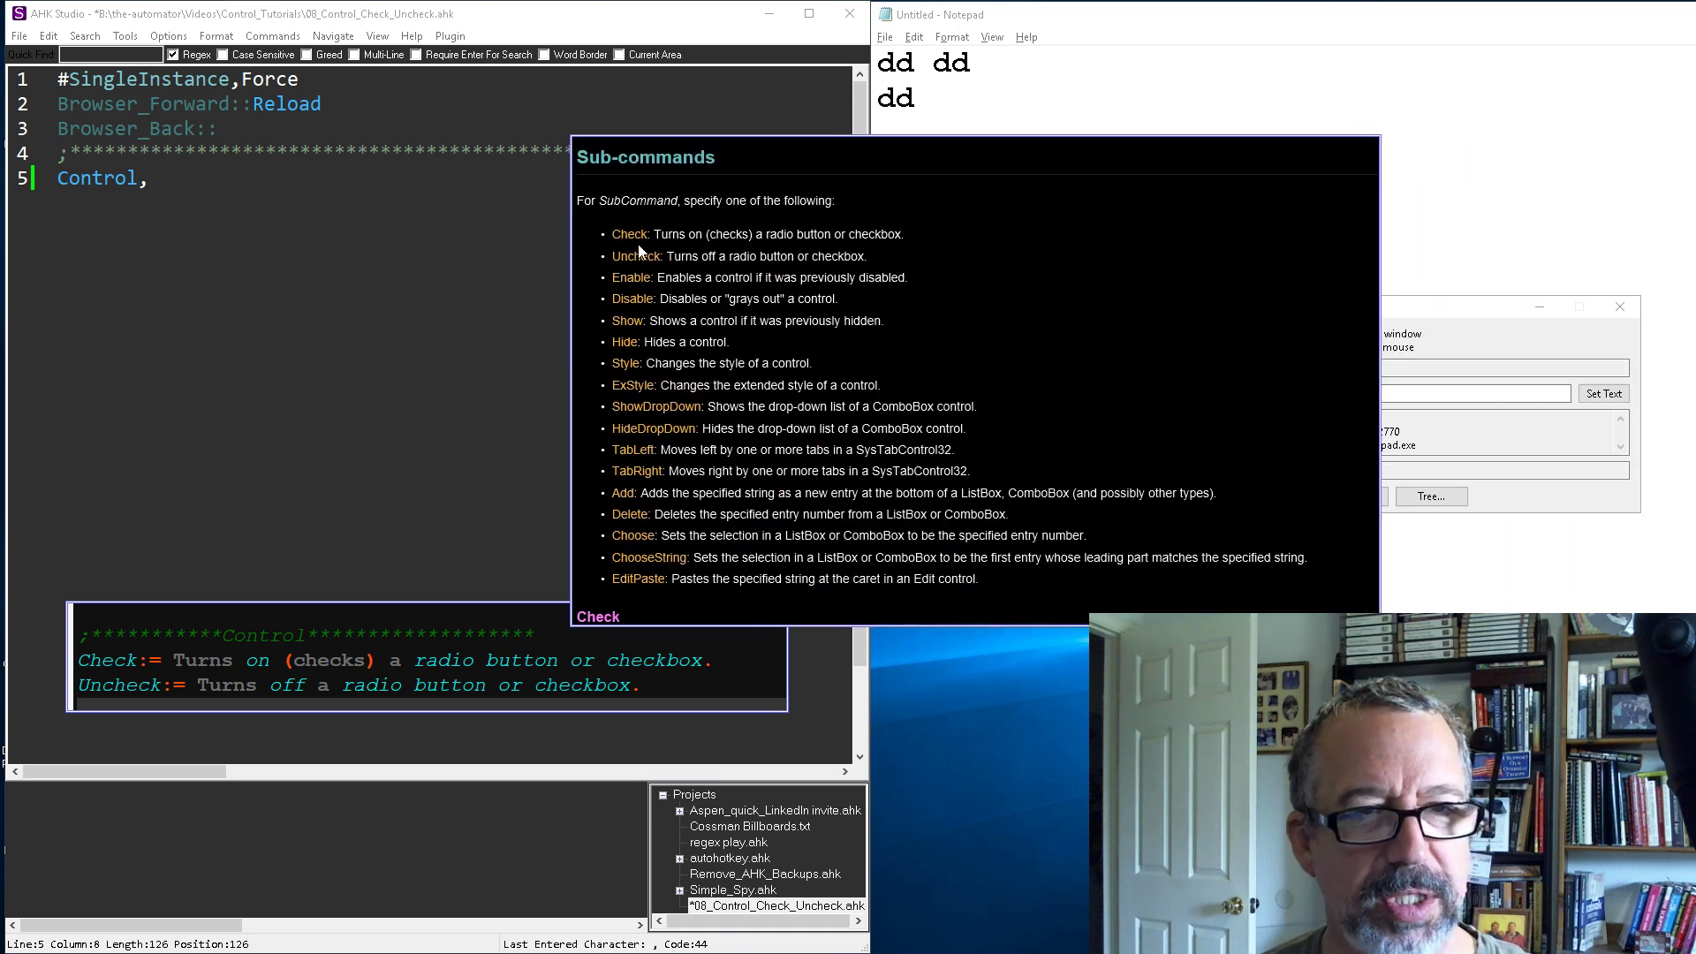
pyautogui.moveTo(716, 460)
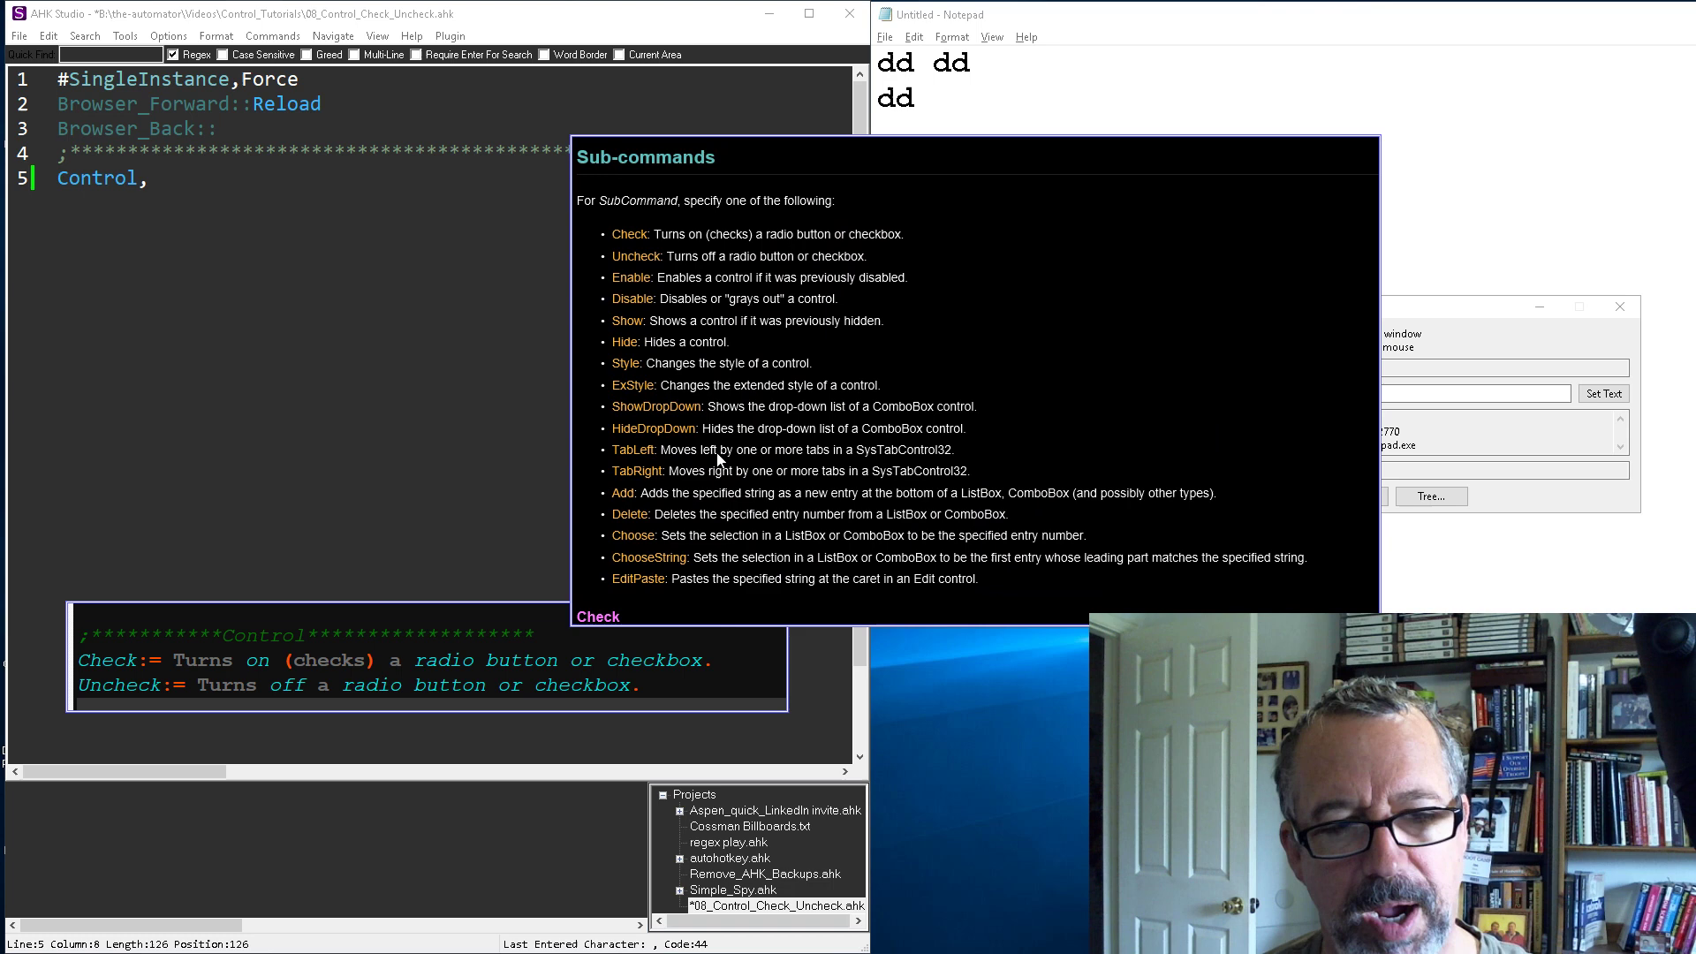
pyautogui.moveTo(806, 422)
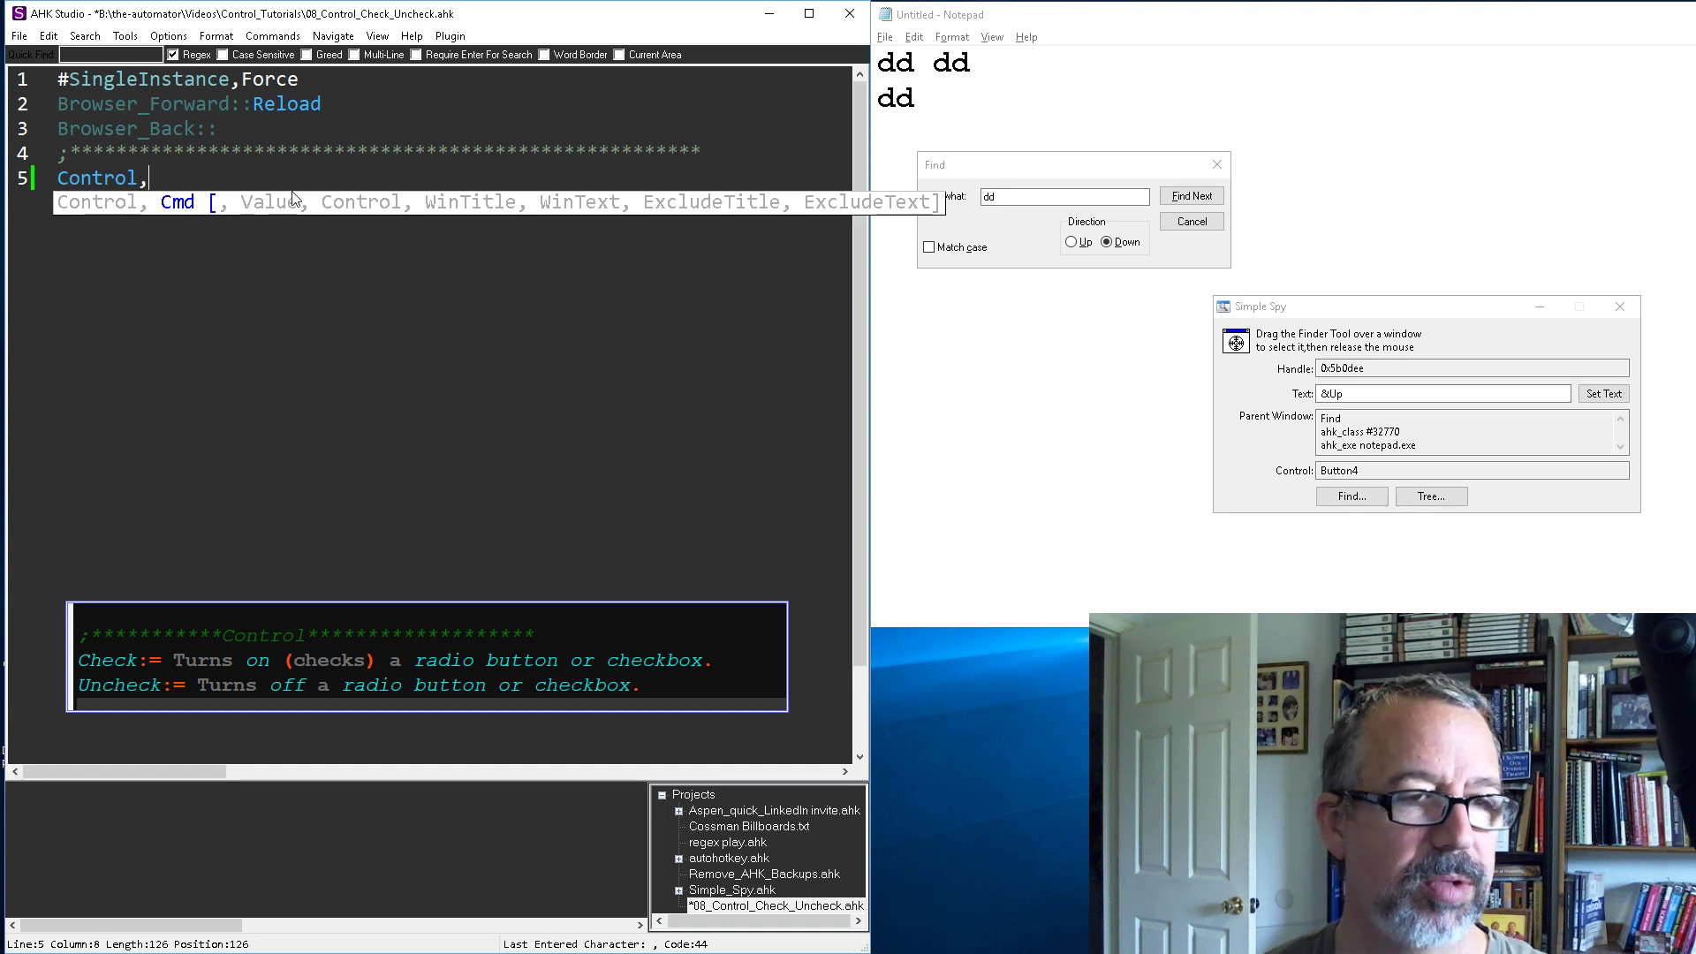
# - Complete line 5 as 'Control,Check,,Button2,ahk_class #32770' targeting the Match case checkbox
pyautogui.write('Check')
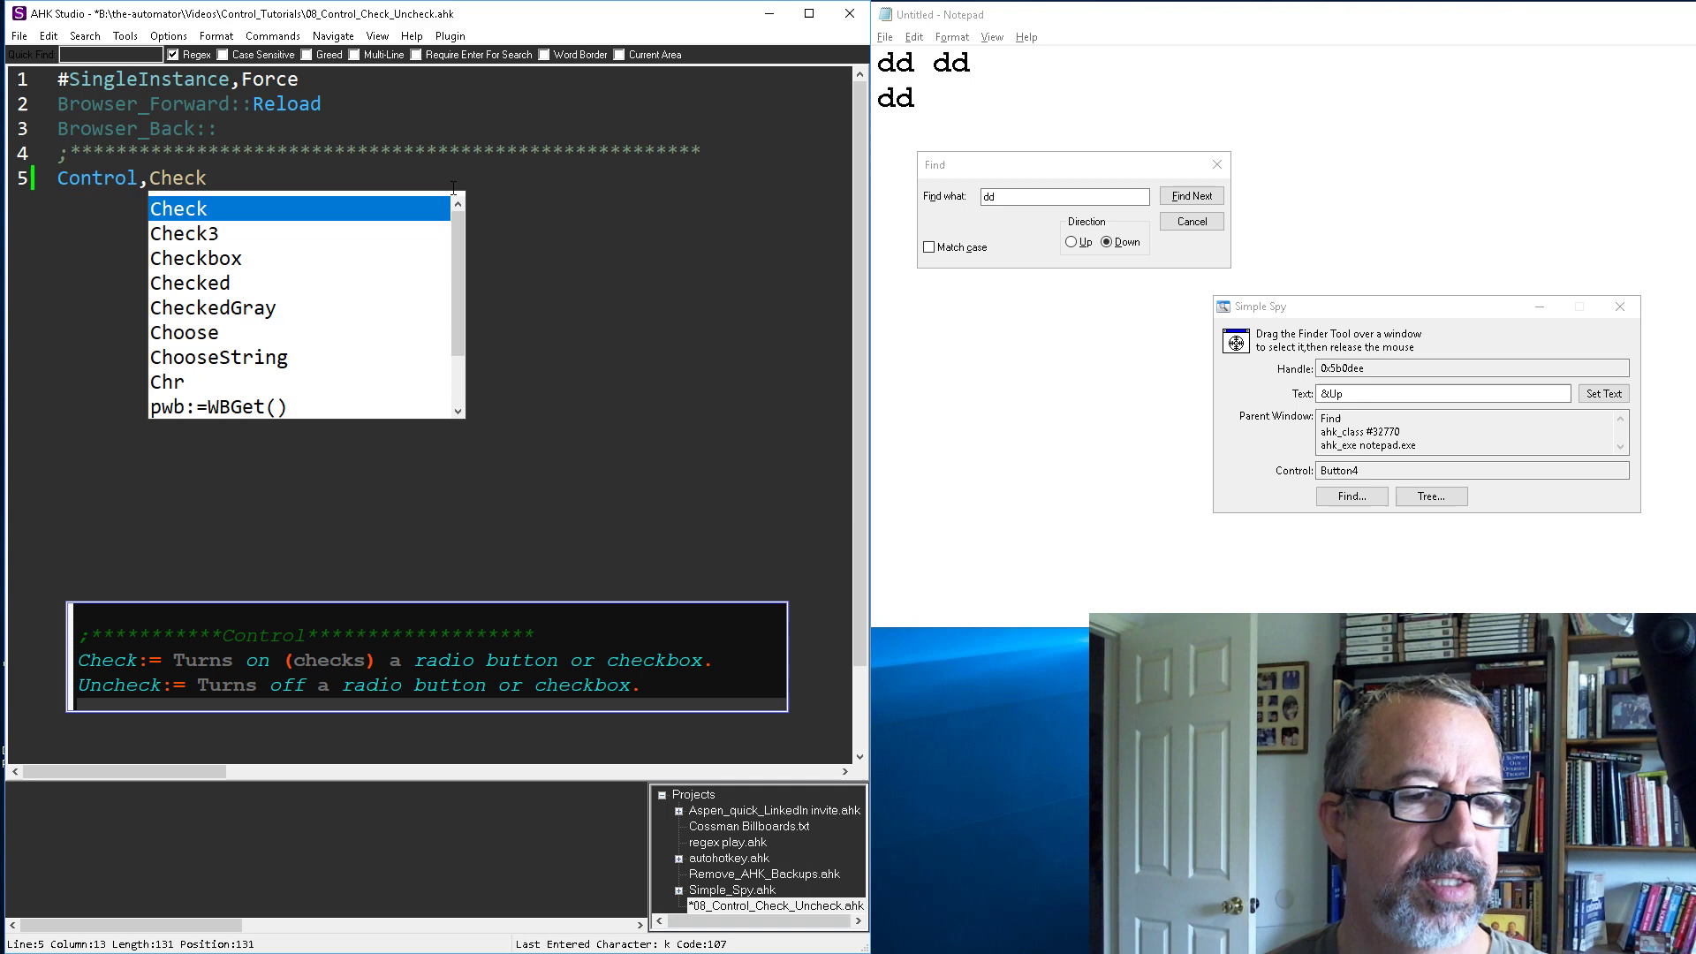
pyautogui.write(',')
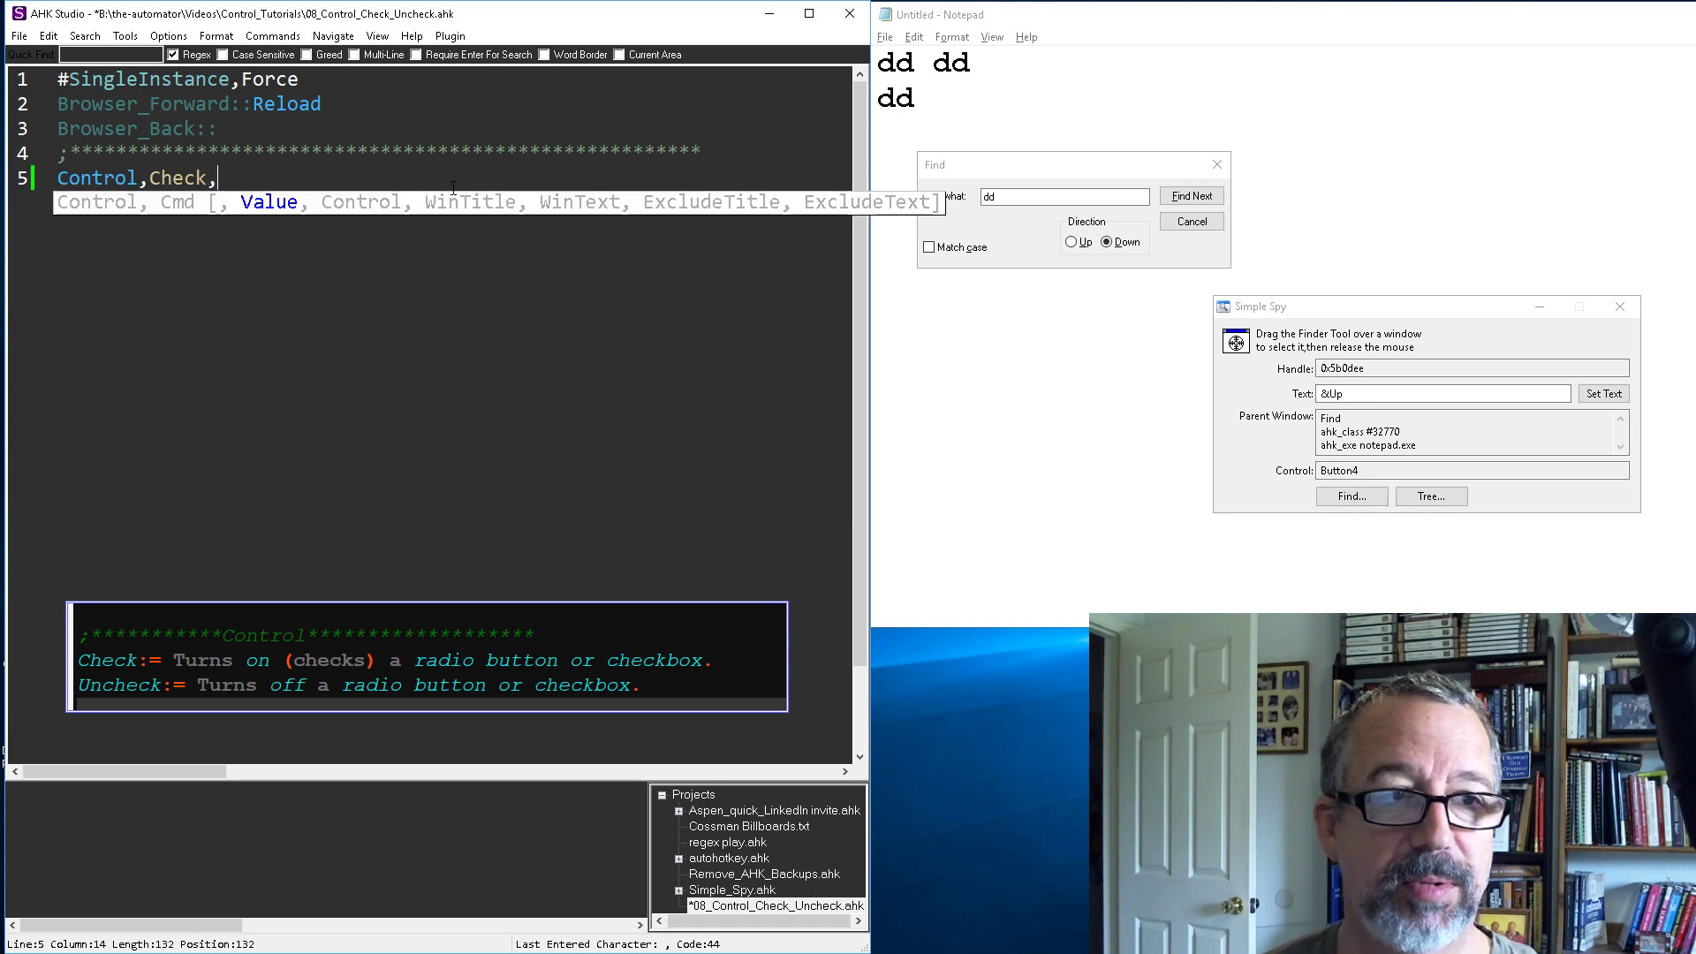
pyautogui.write(',')
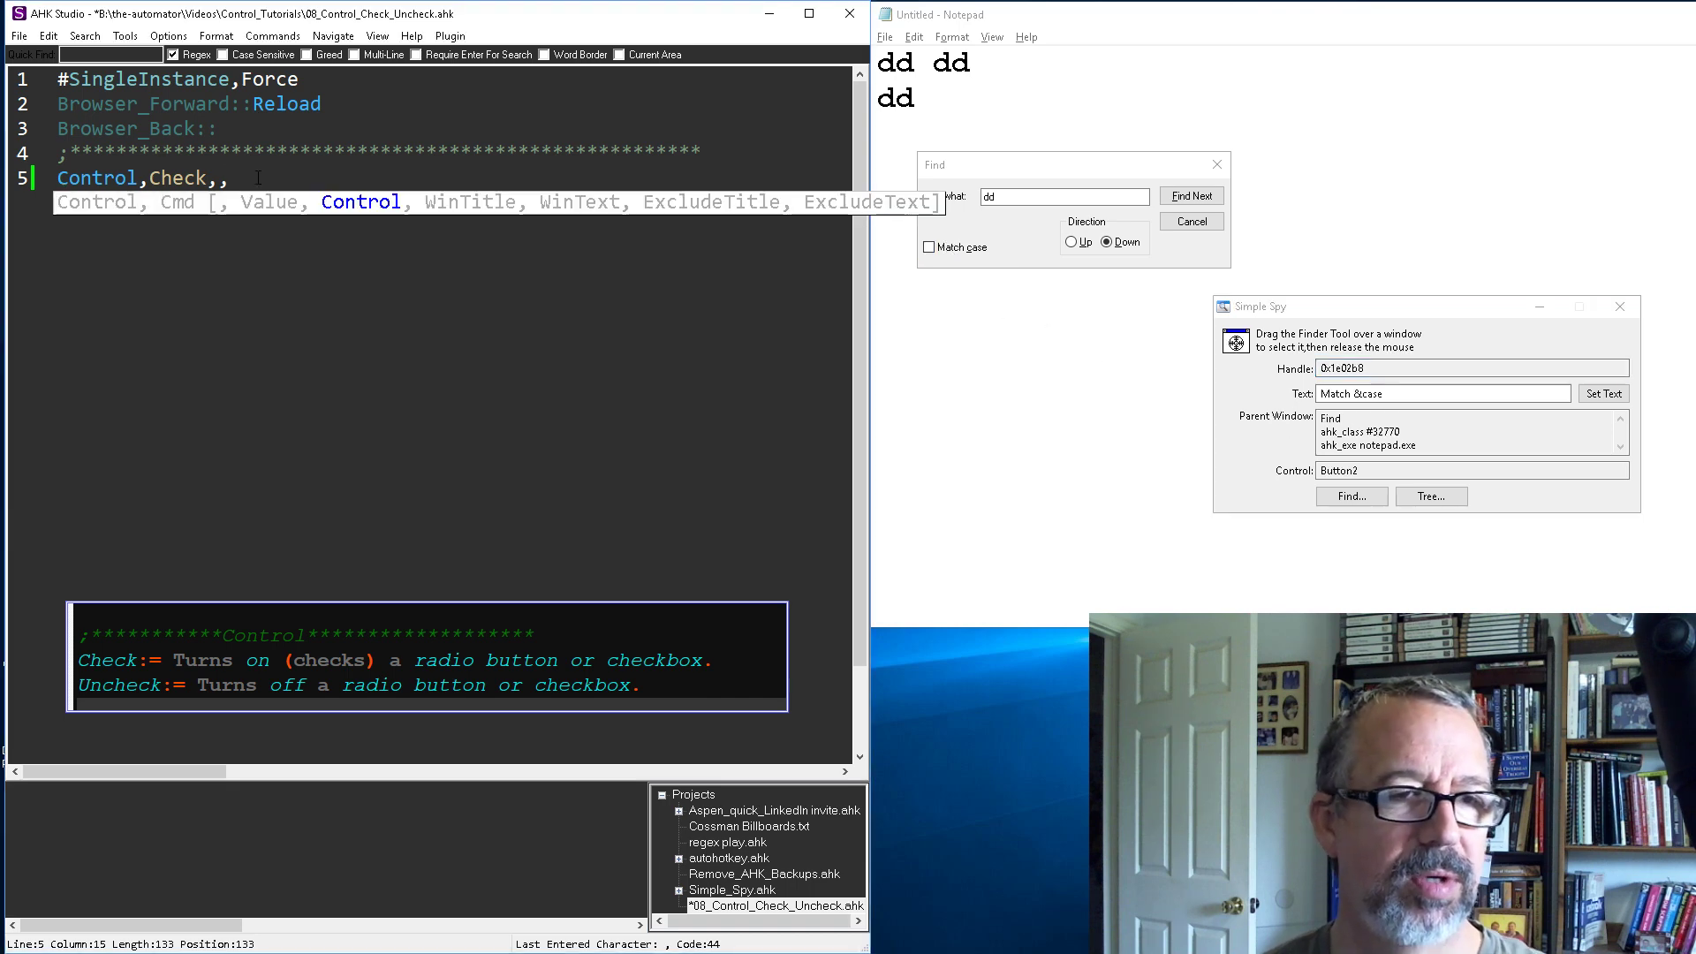
pyautogui.write('Button2')
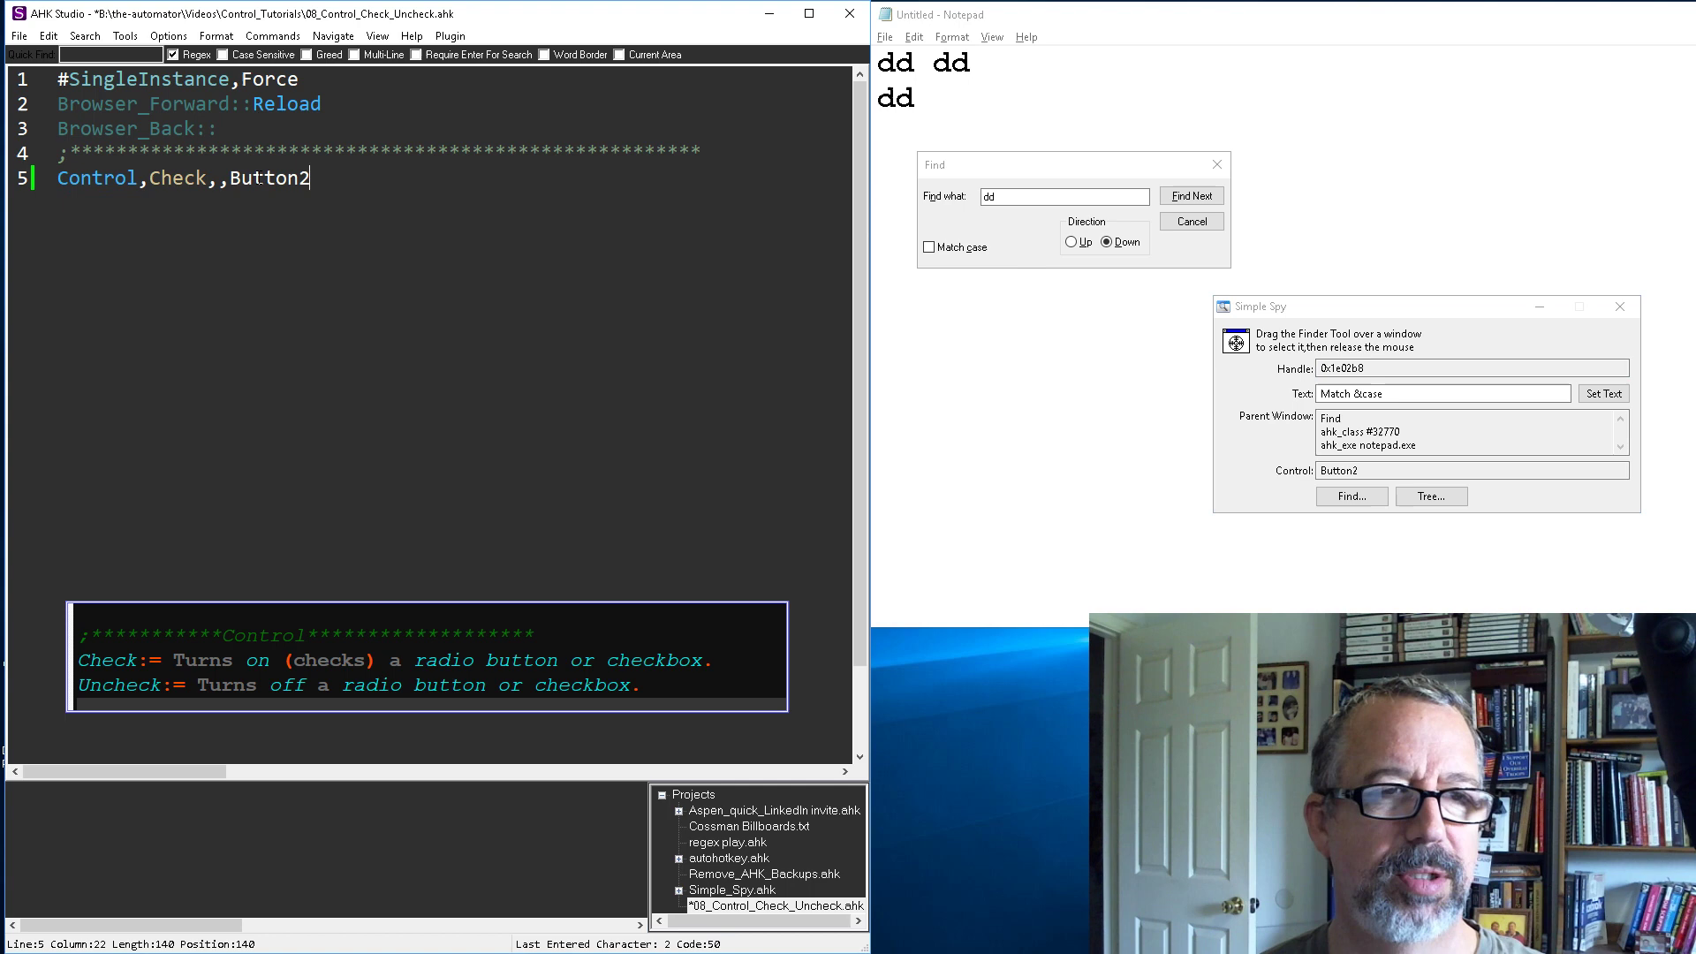
pyautogui.write(',')
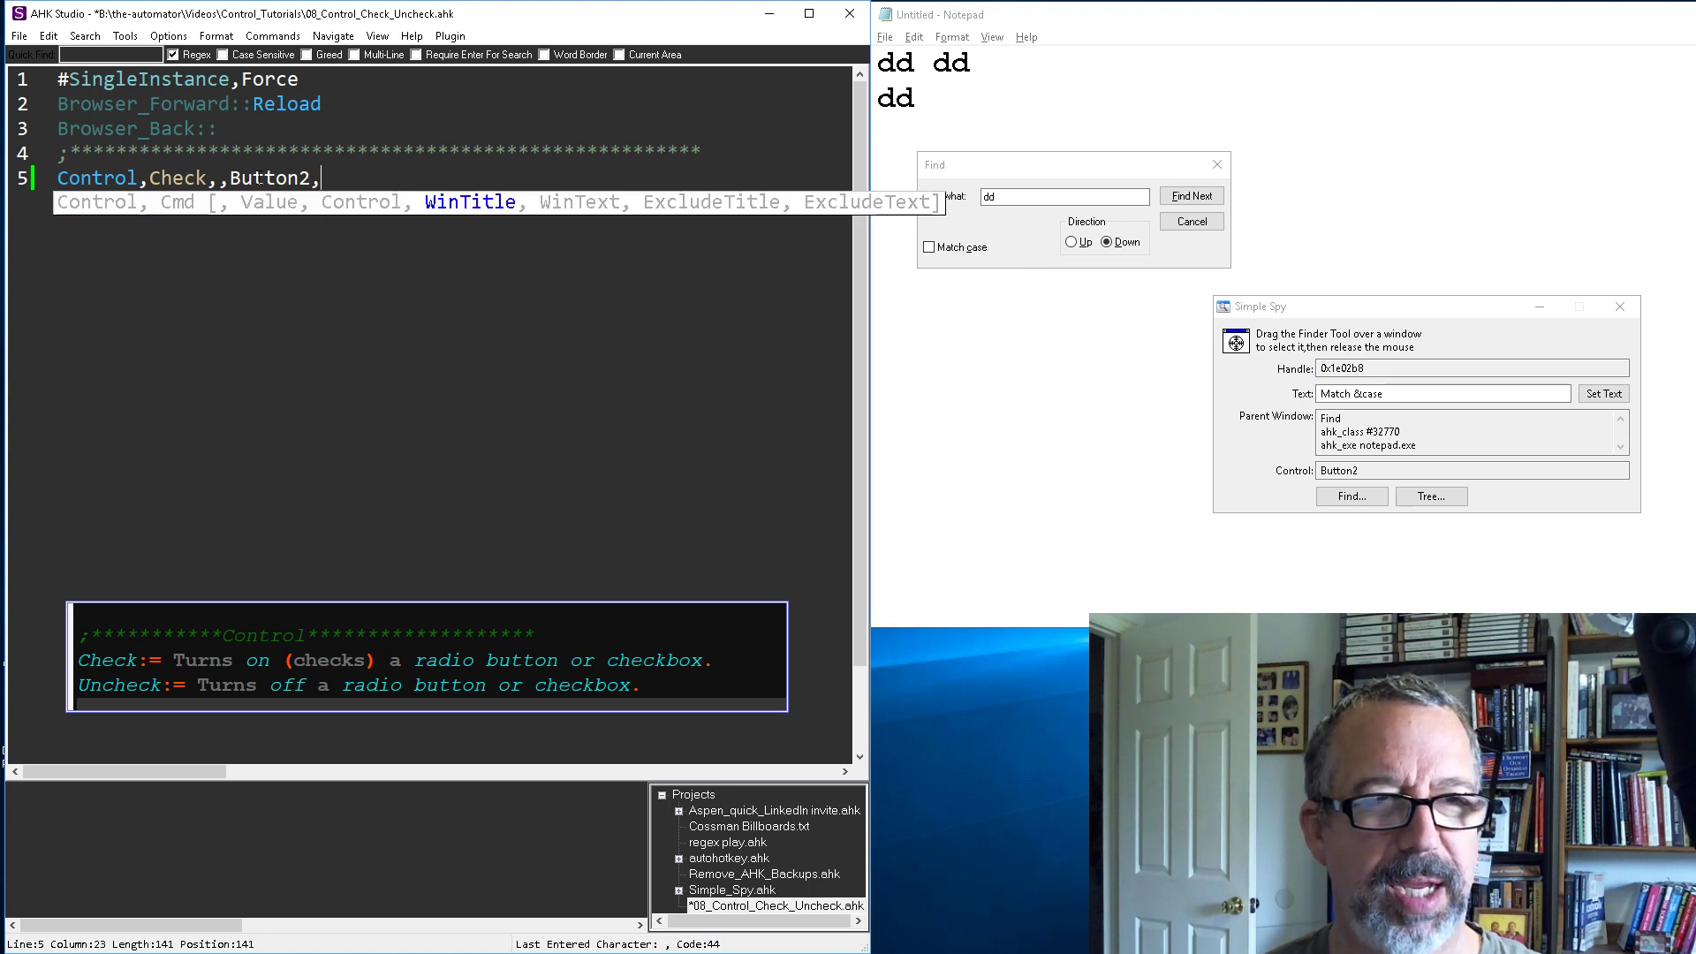
pyautogui.write('ahk_class')
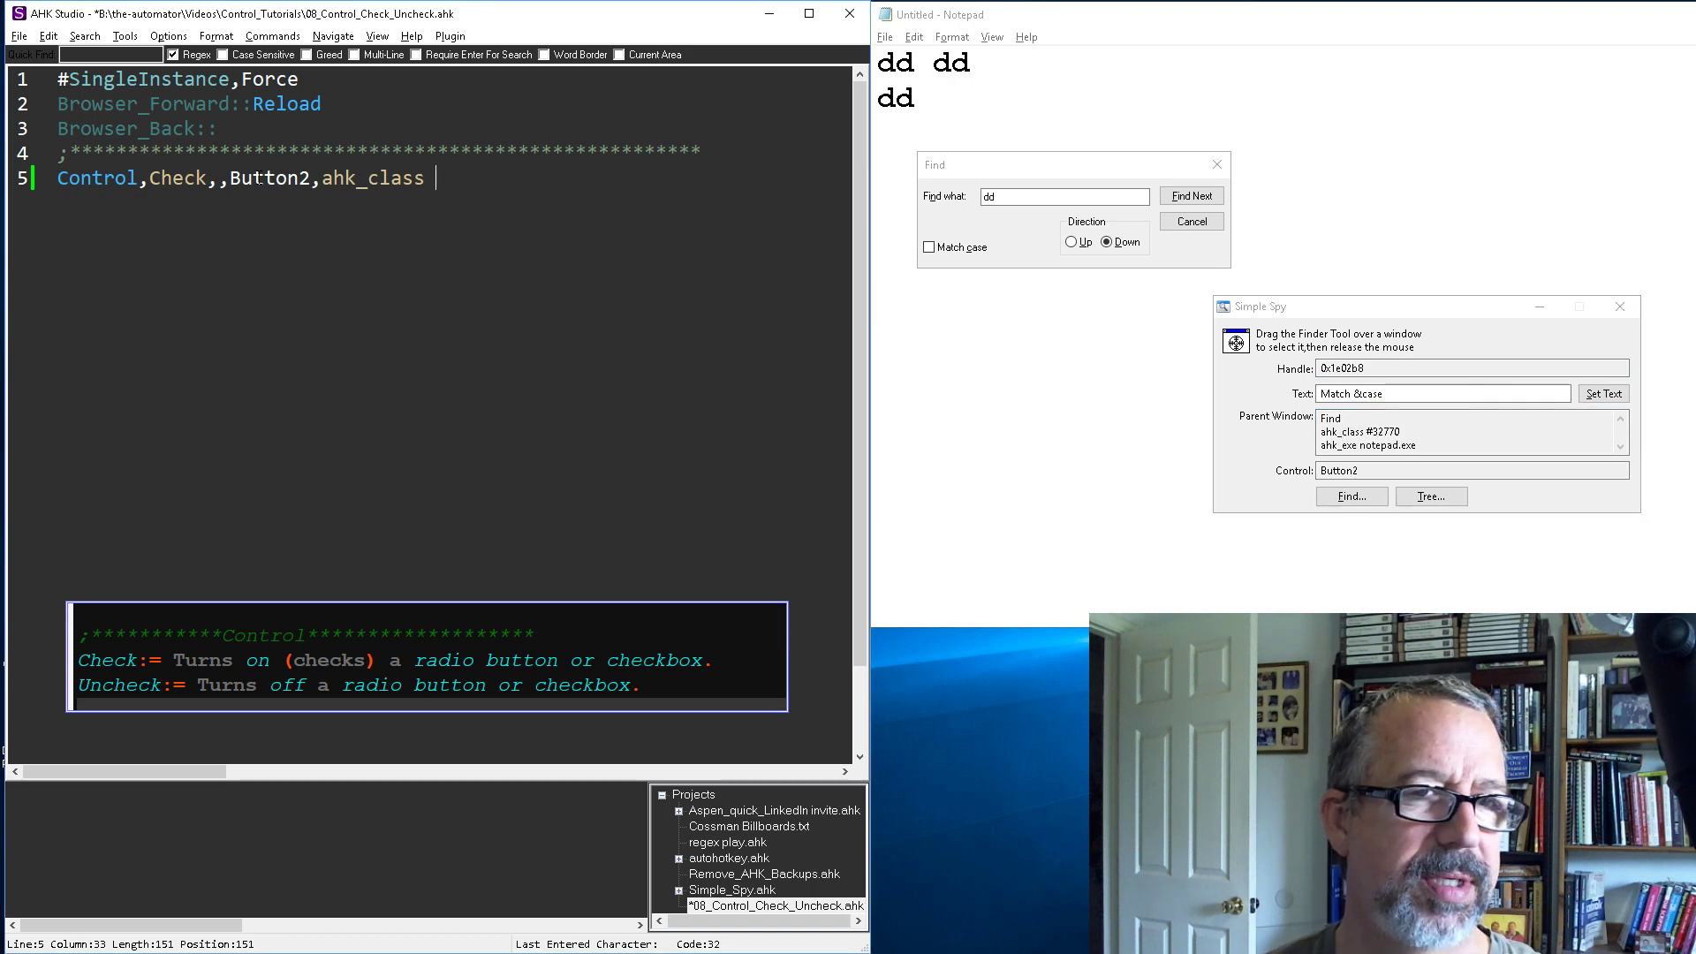
pyautogui.write('#32770')
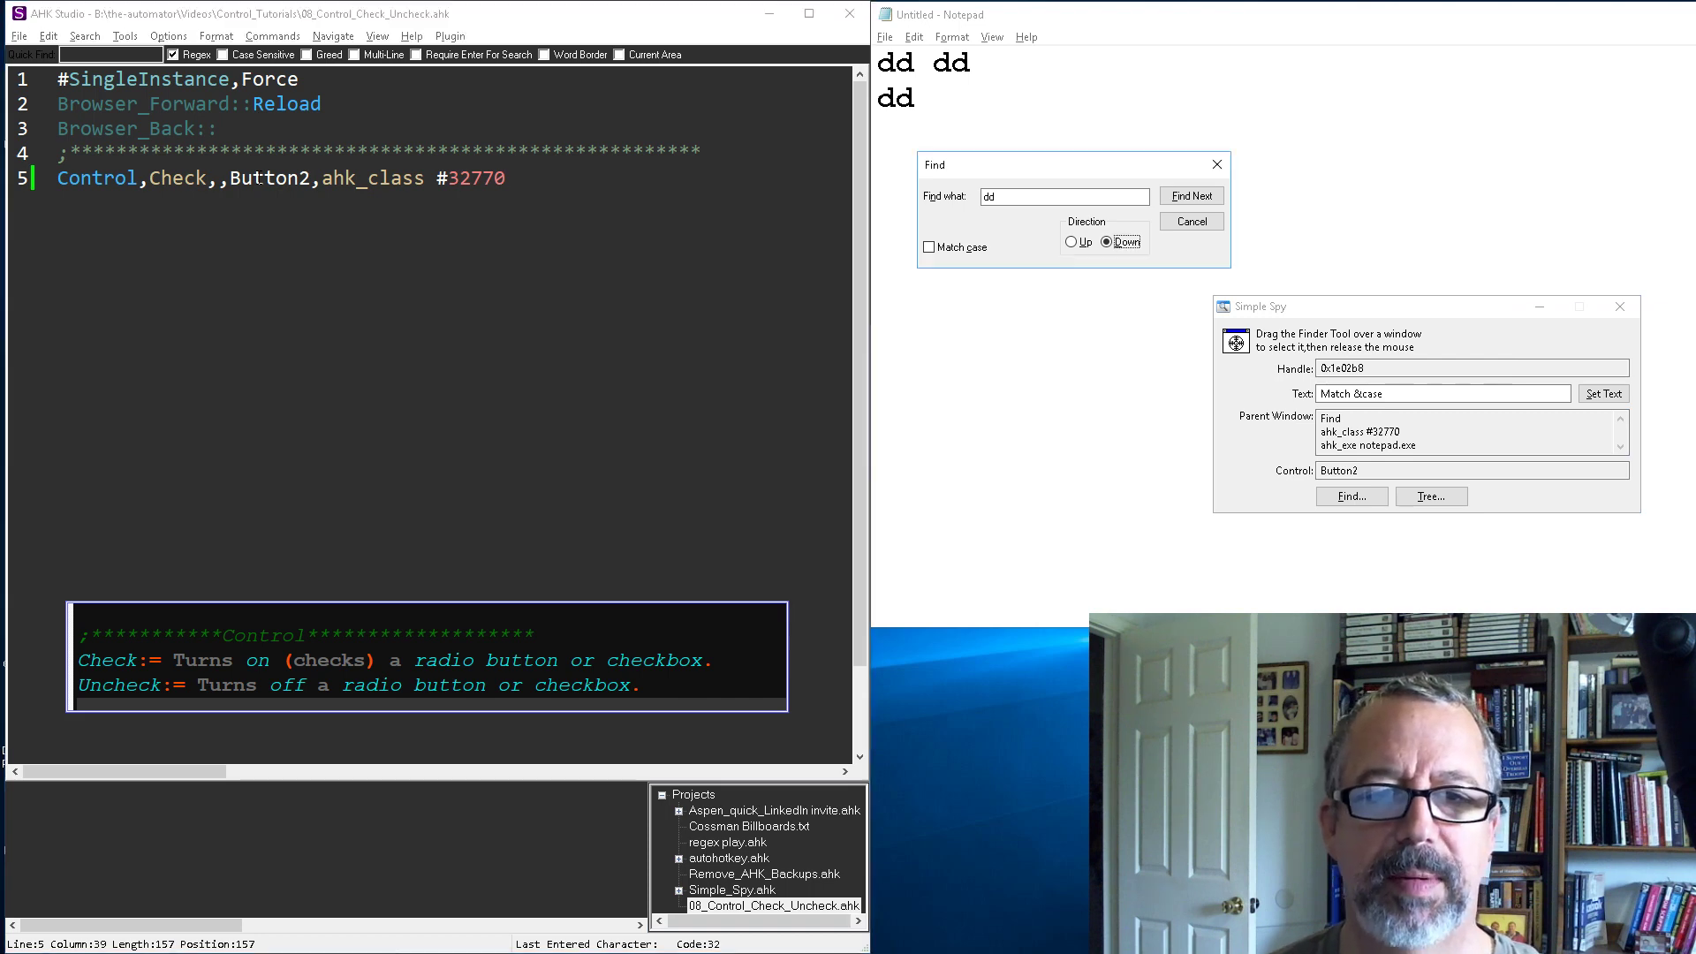
# - Add an unCheck line for Button2 with Sleep, 250 between the two Control lines
pyautogui.click(927, 248)
pyautogui.write('un')
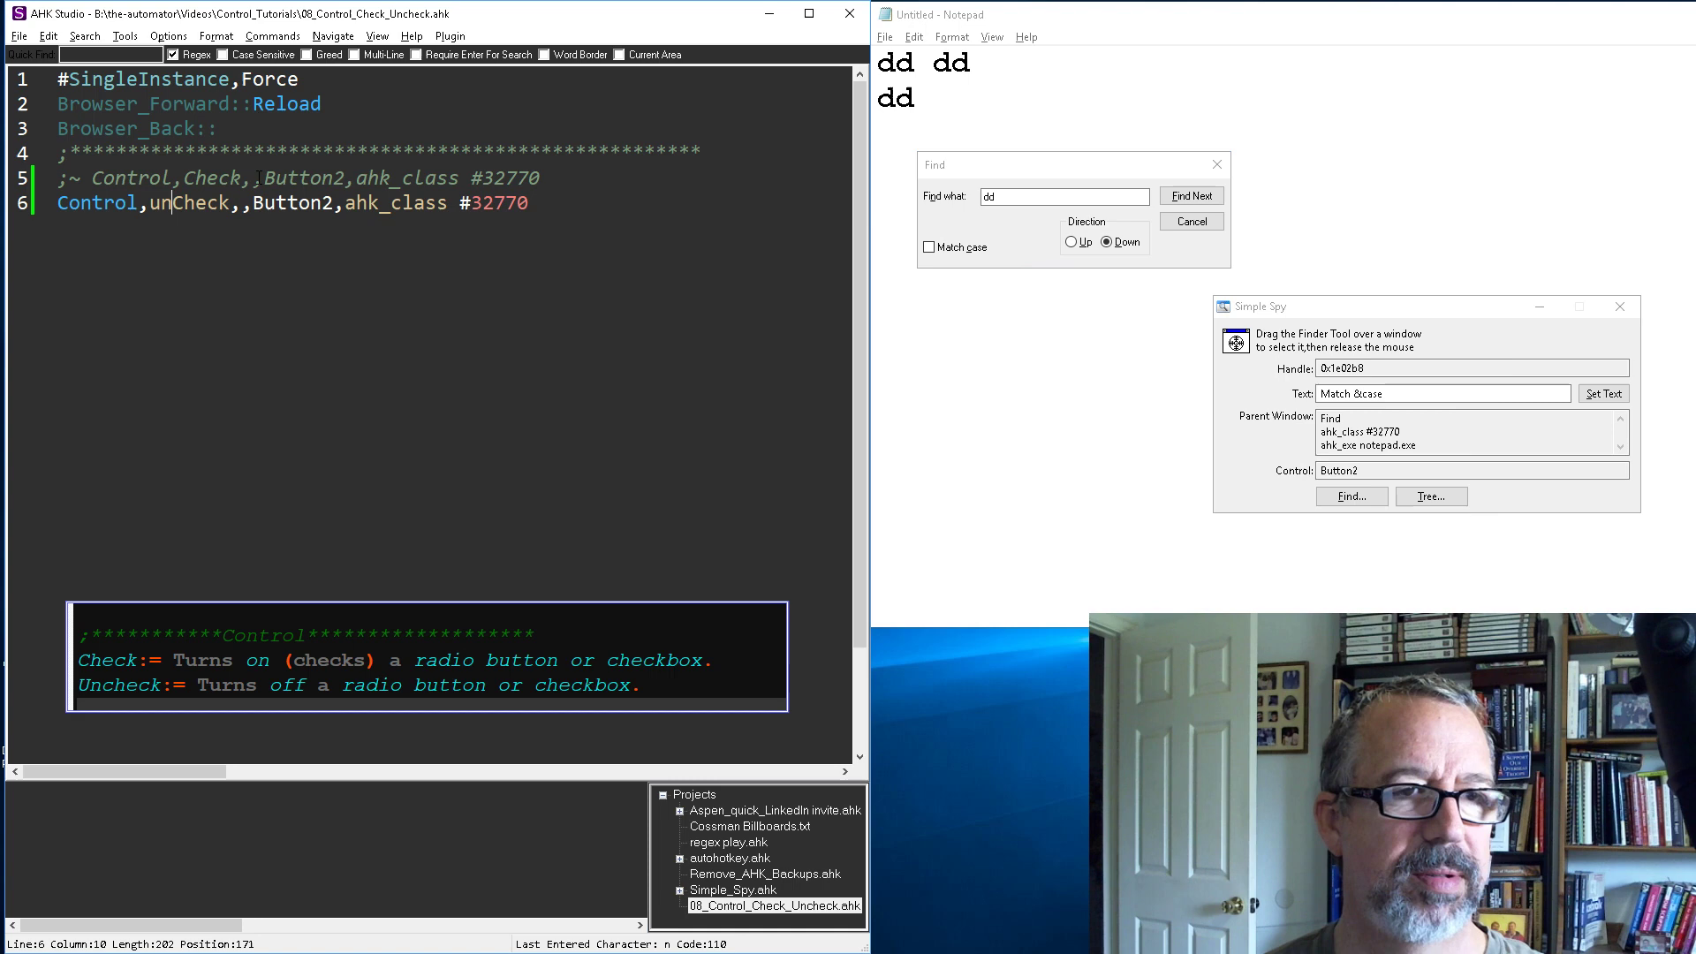
pyautogui.write('s')
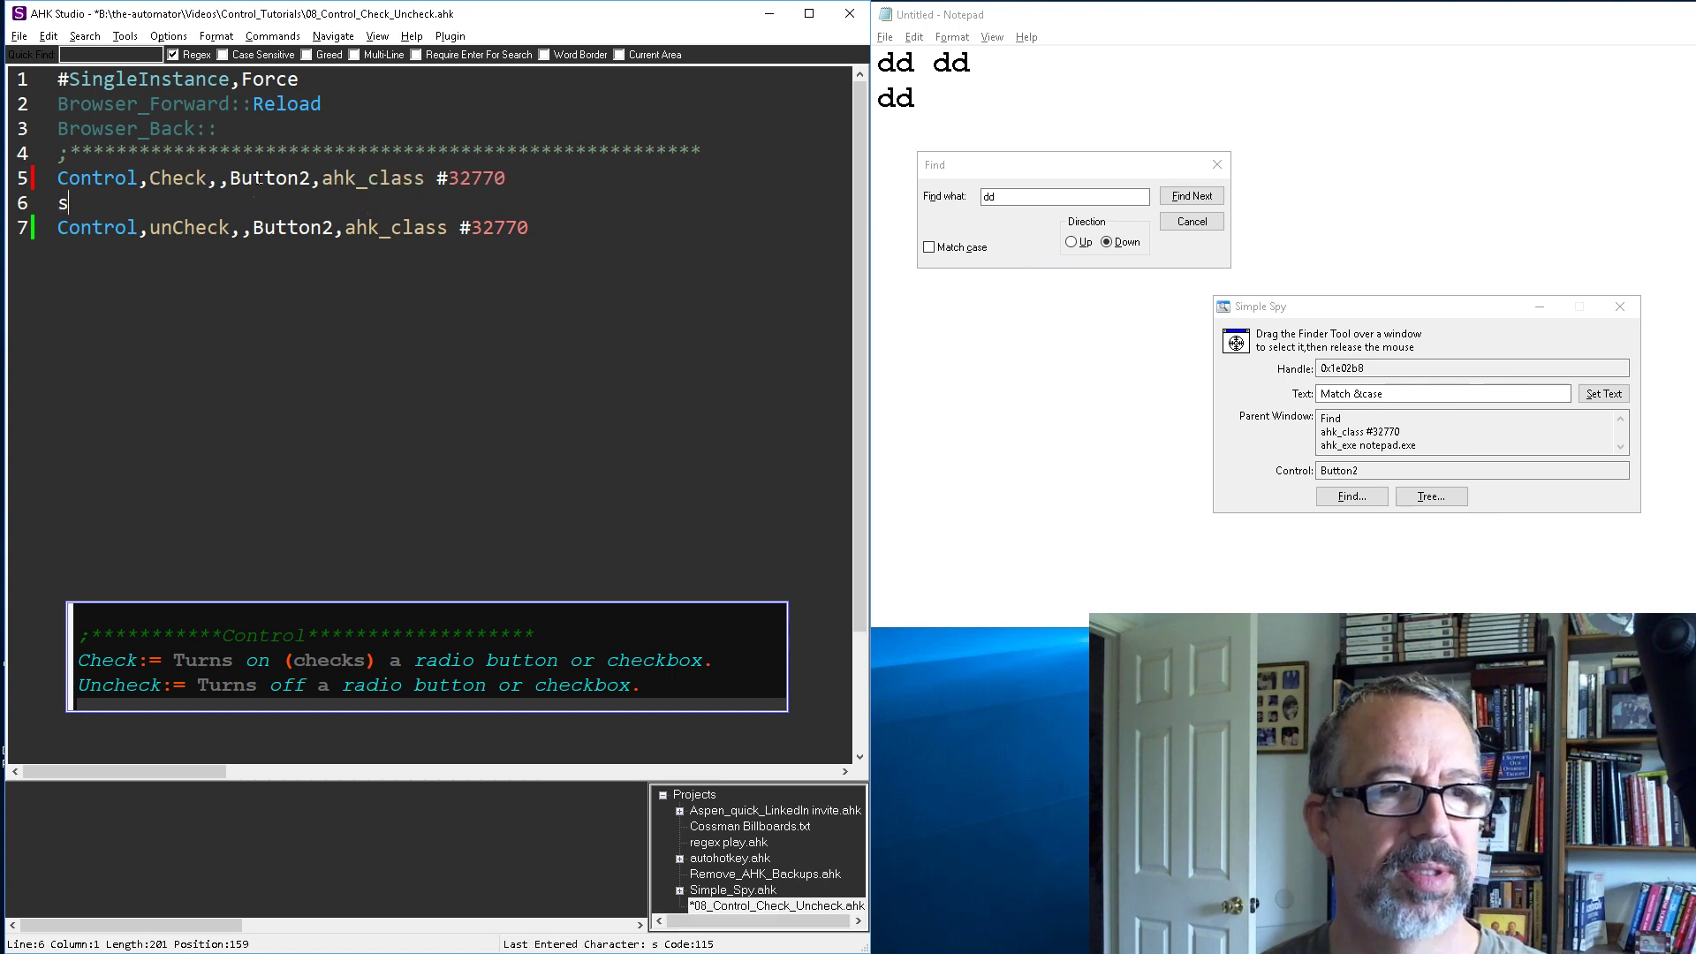
pyautogui.write('leep,')
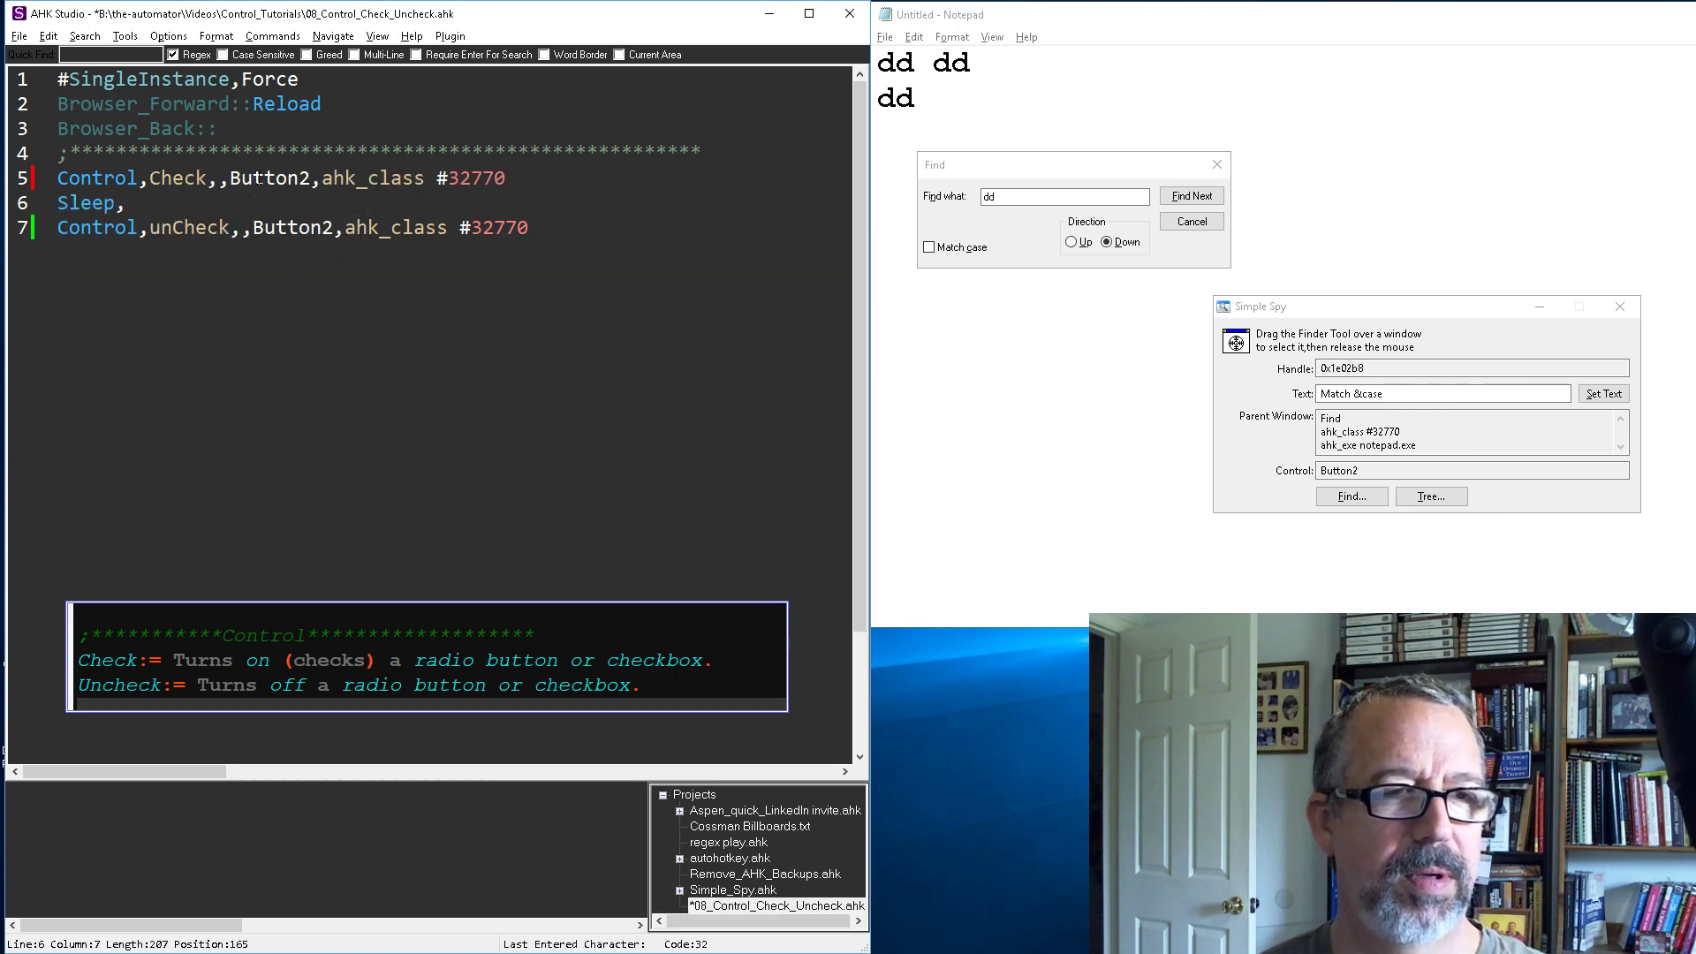
pyautogui.write('250')
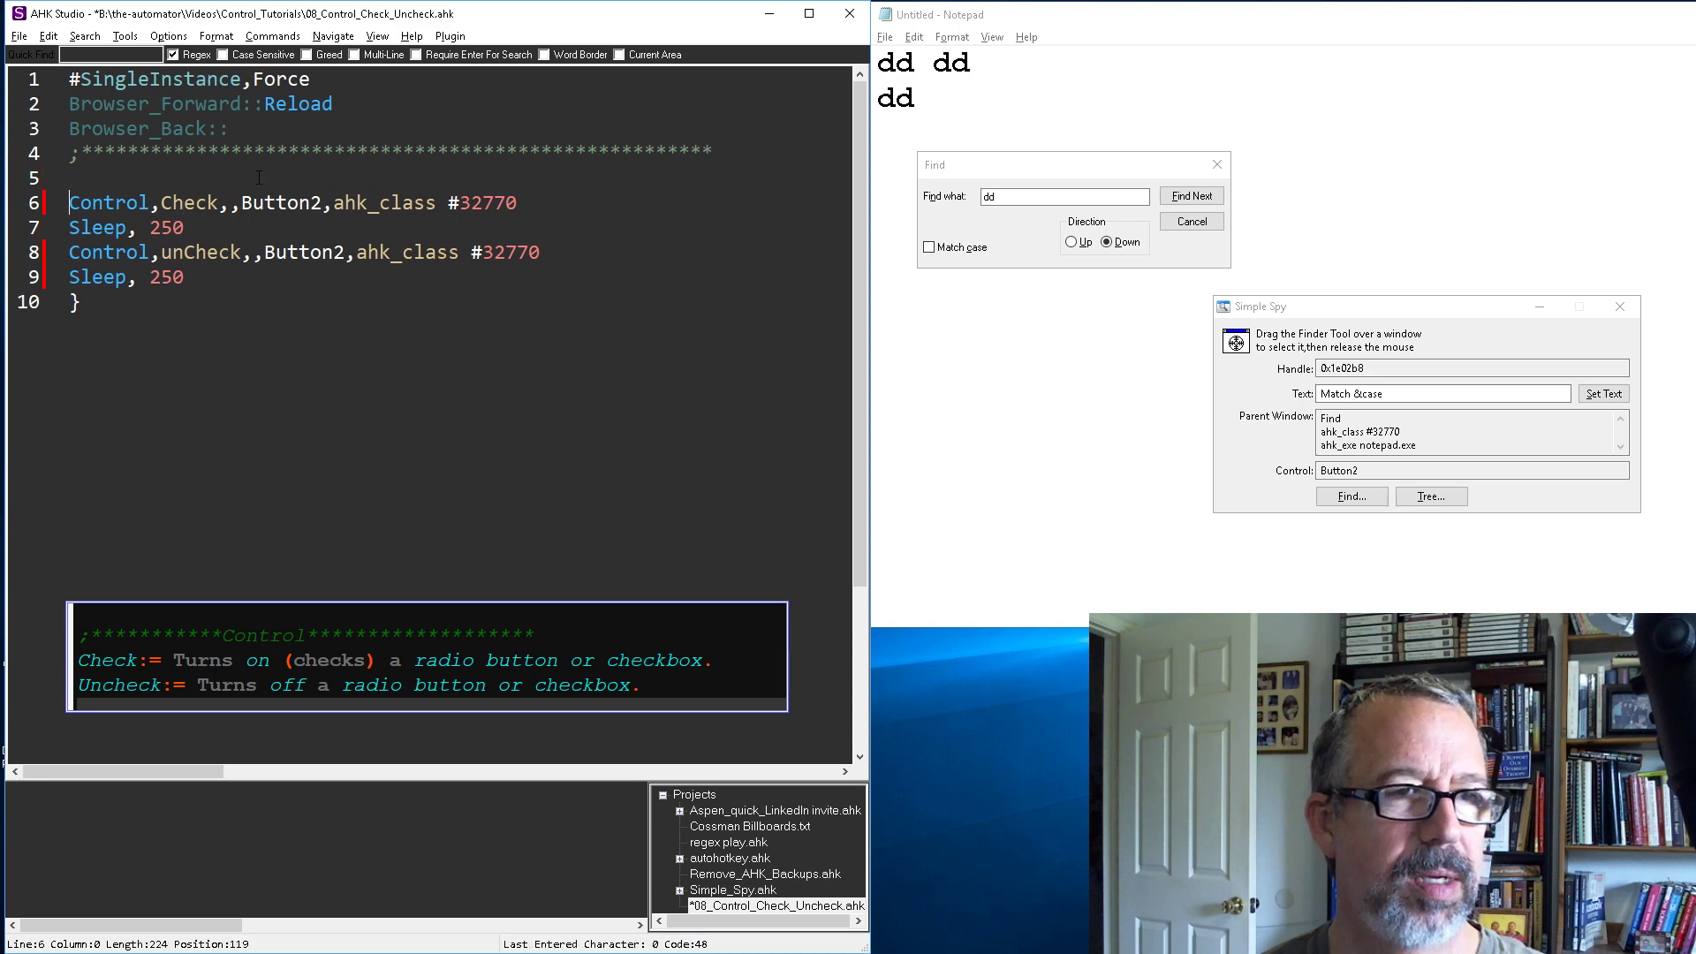
# - Wrap the check/sleep/uncheck/sleep block in Loop, { } and run it against the Find dialog
pyautogui.write('Loop,')
pyautogui.write('{')
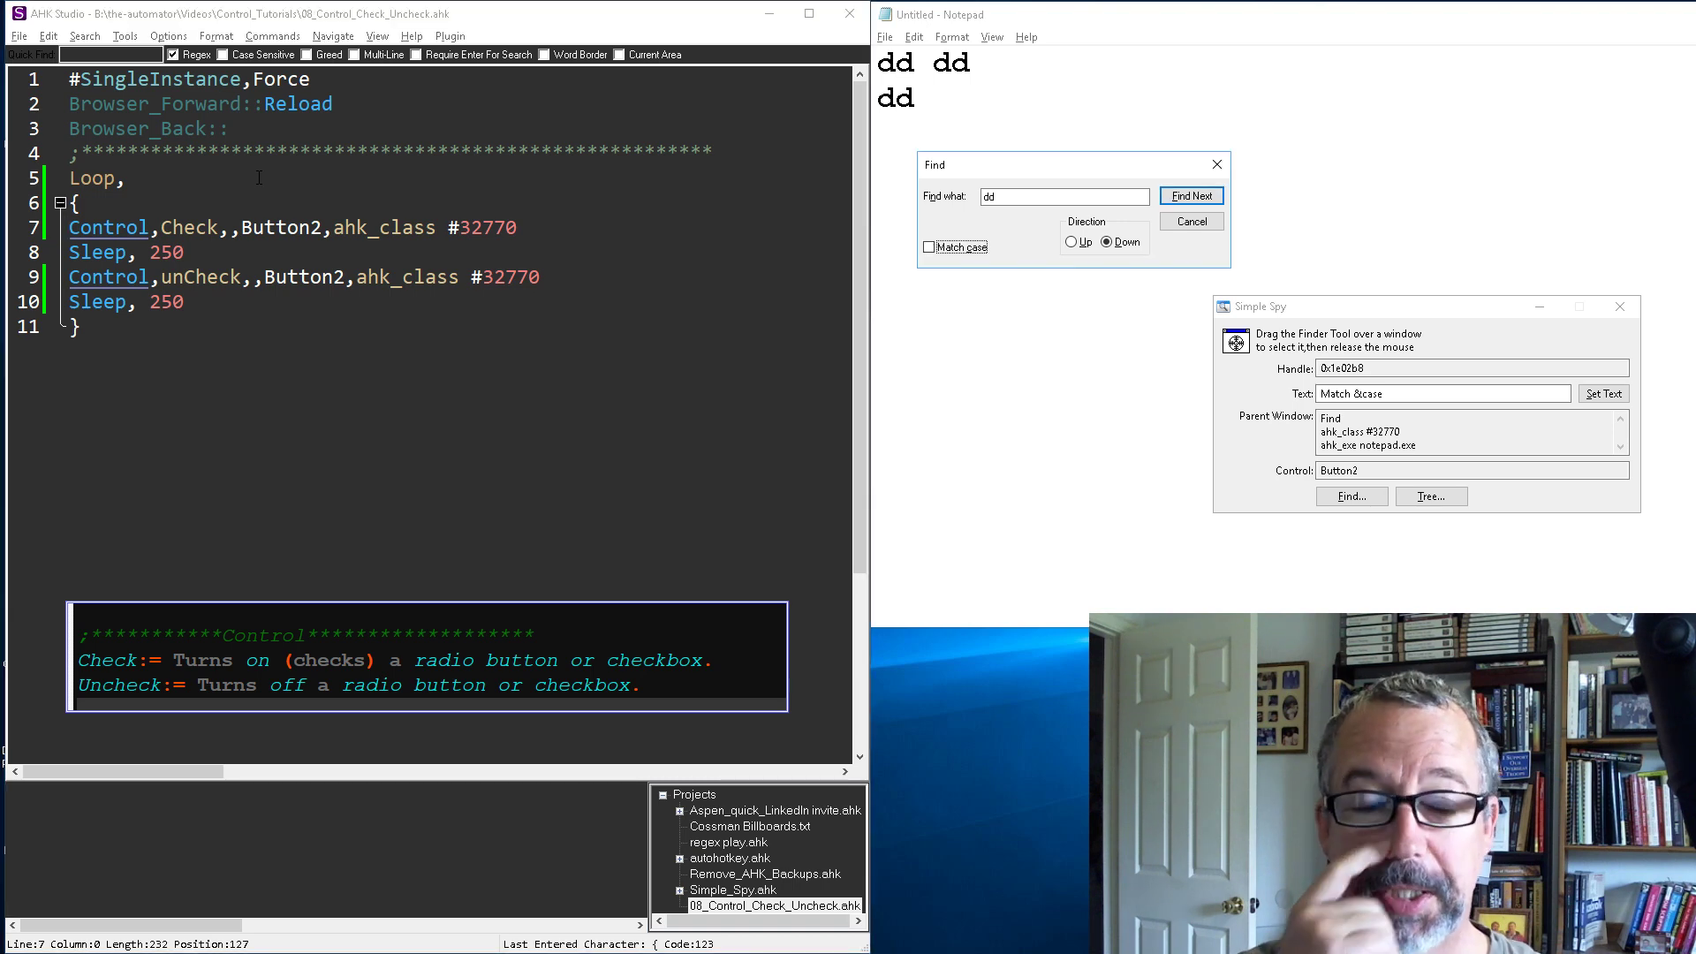
pyautogui.click(927, 247)
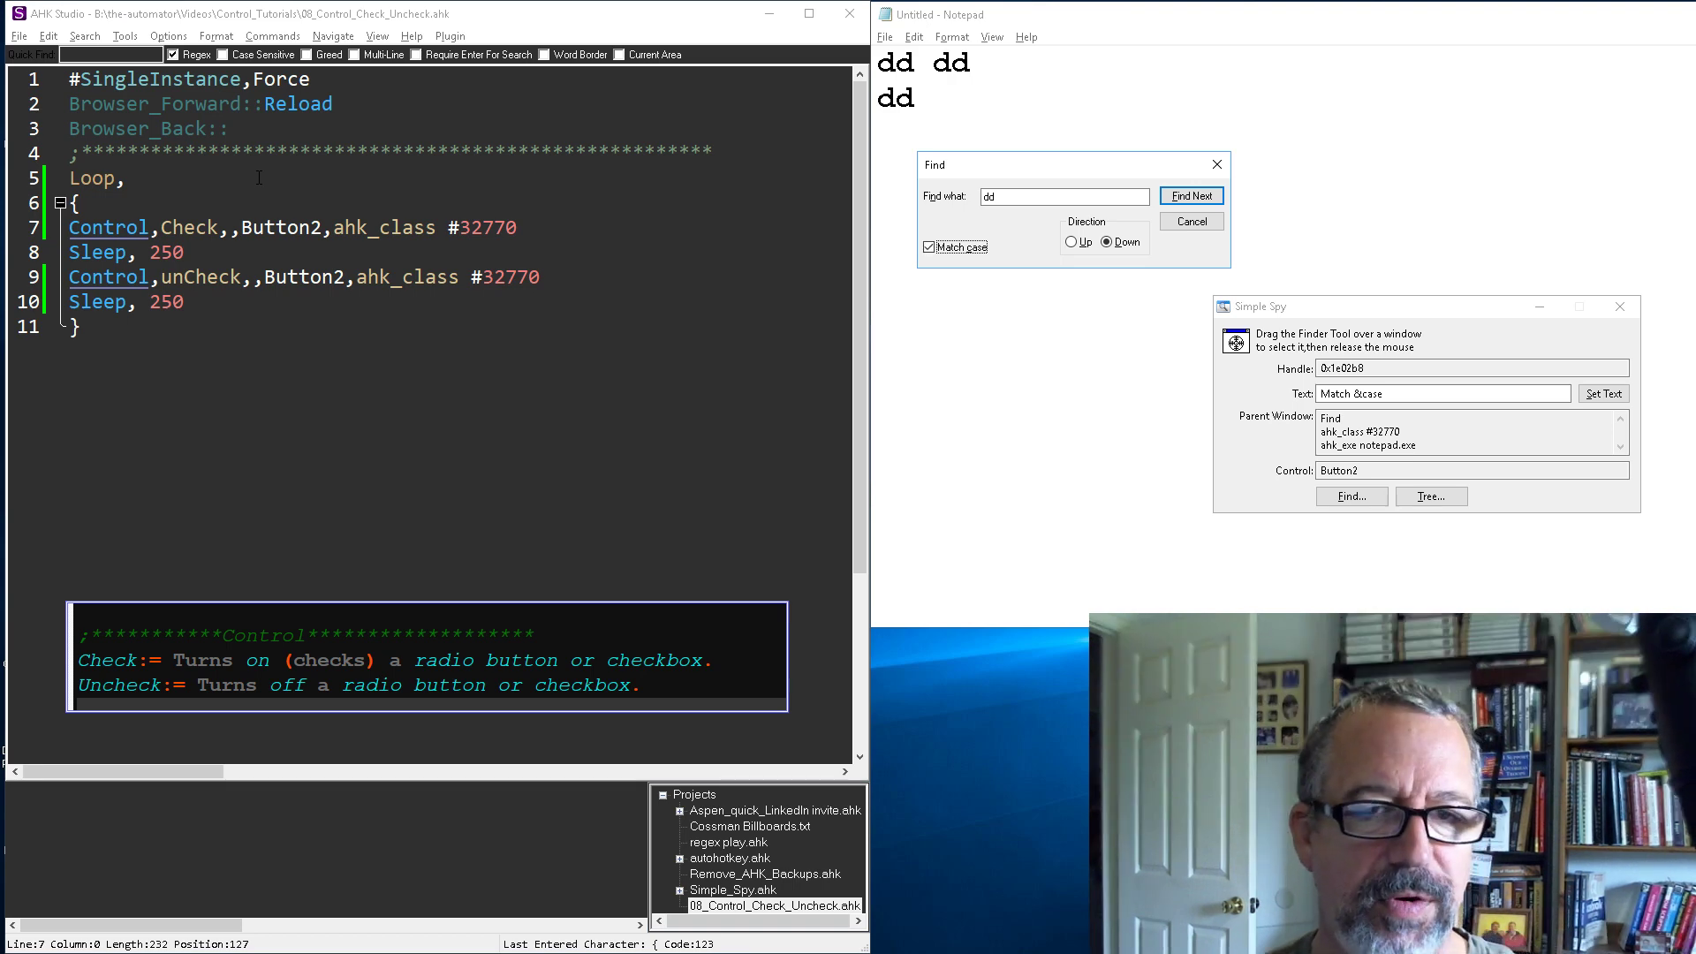
pyautogui.click(931, 247)
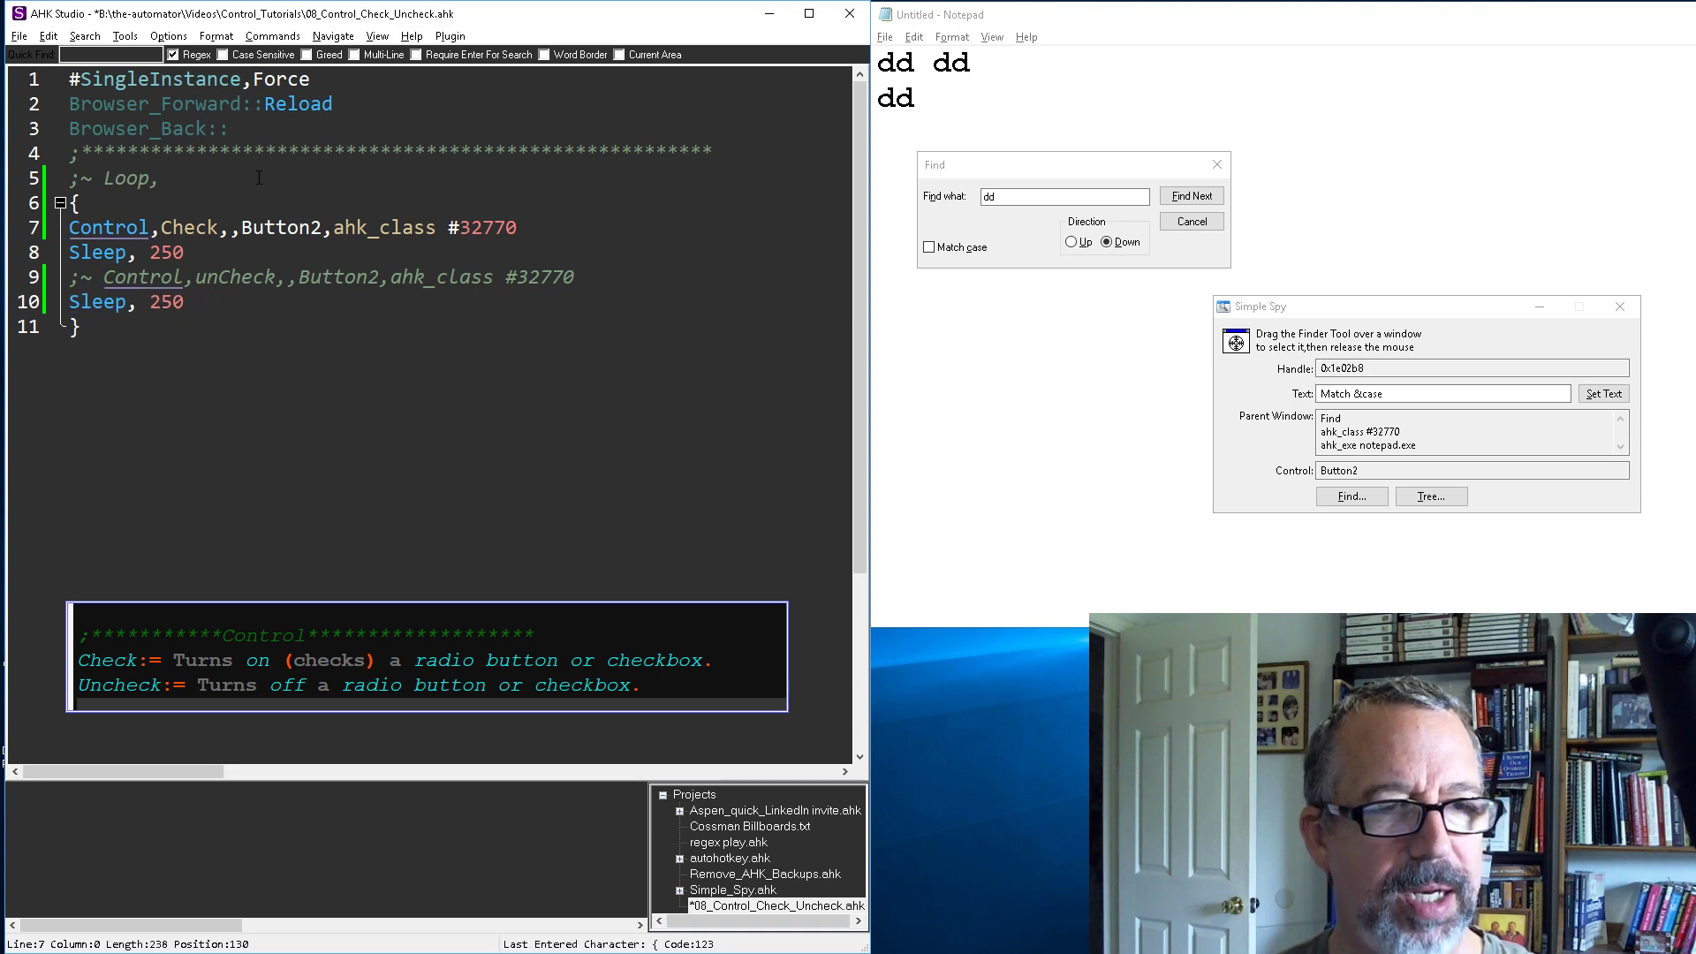
pyautogui.moveTo(1025, 280)
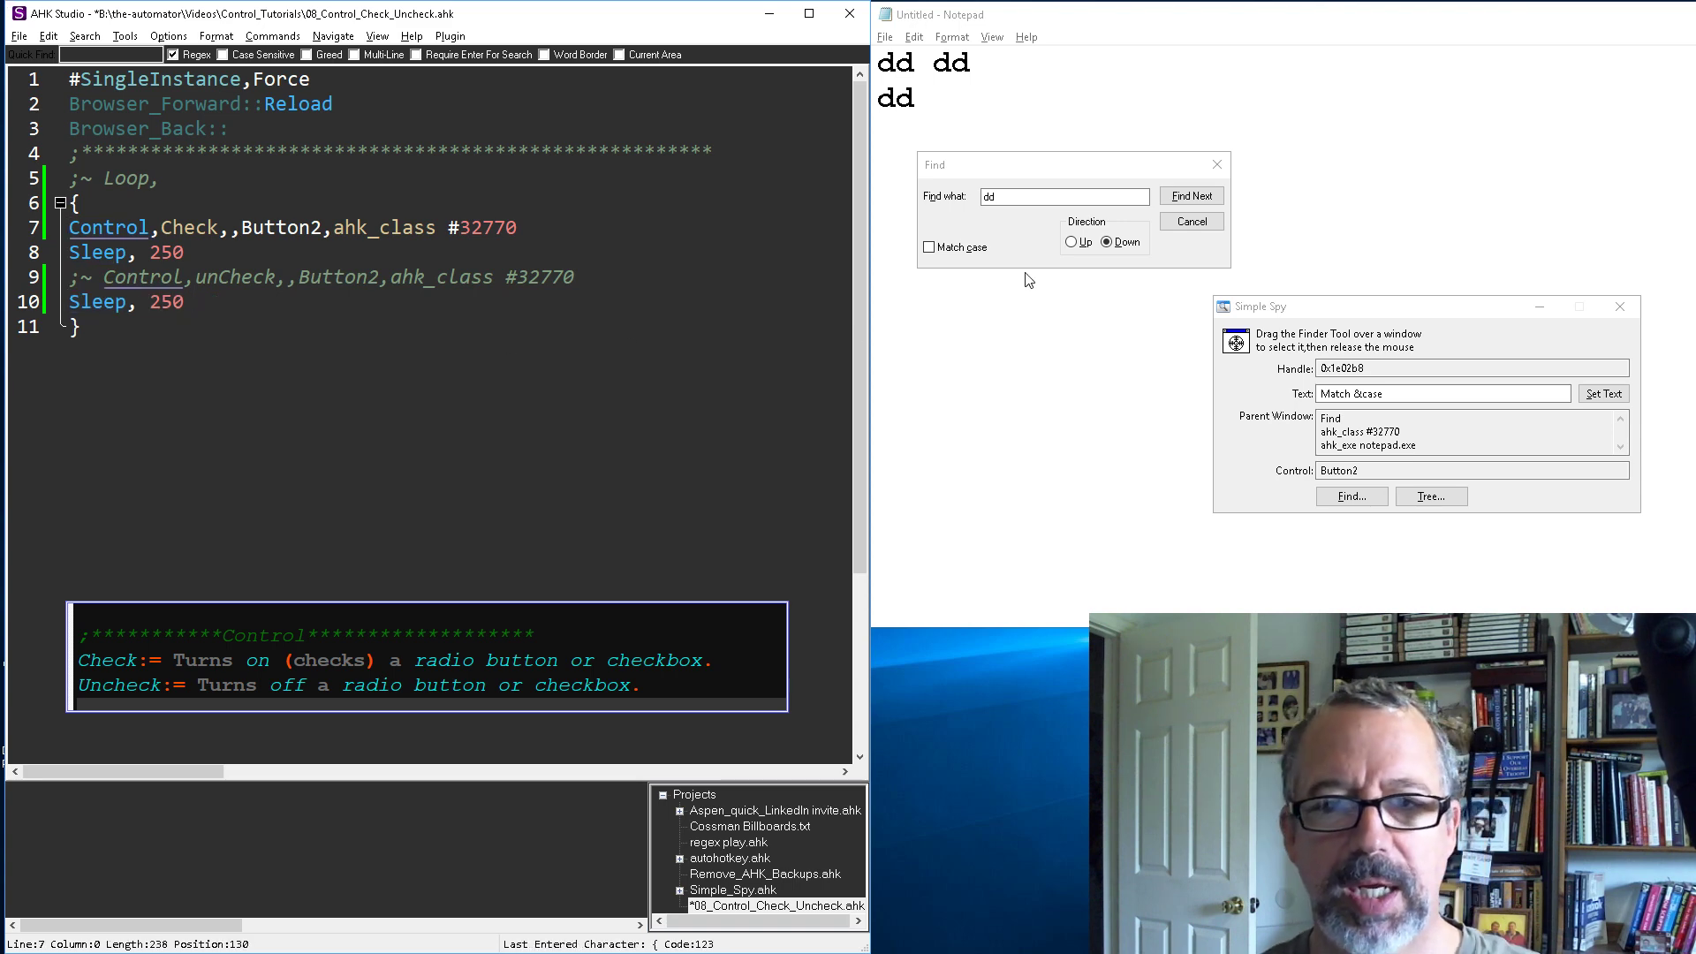
# - Comment out Loop and the unCheck line, retarget Check to Button4, and run the script
pyautogui.click(1072, 242)
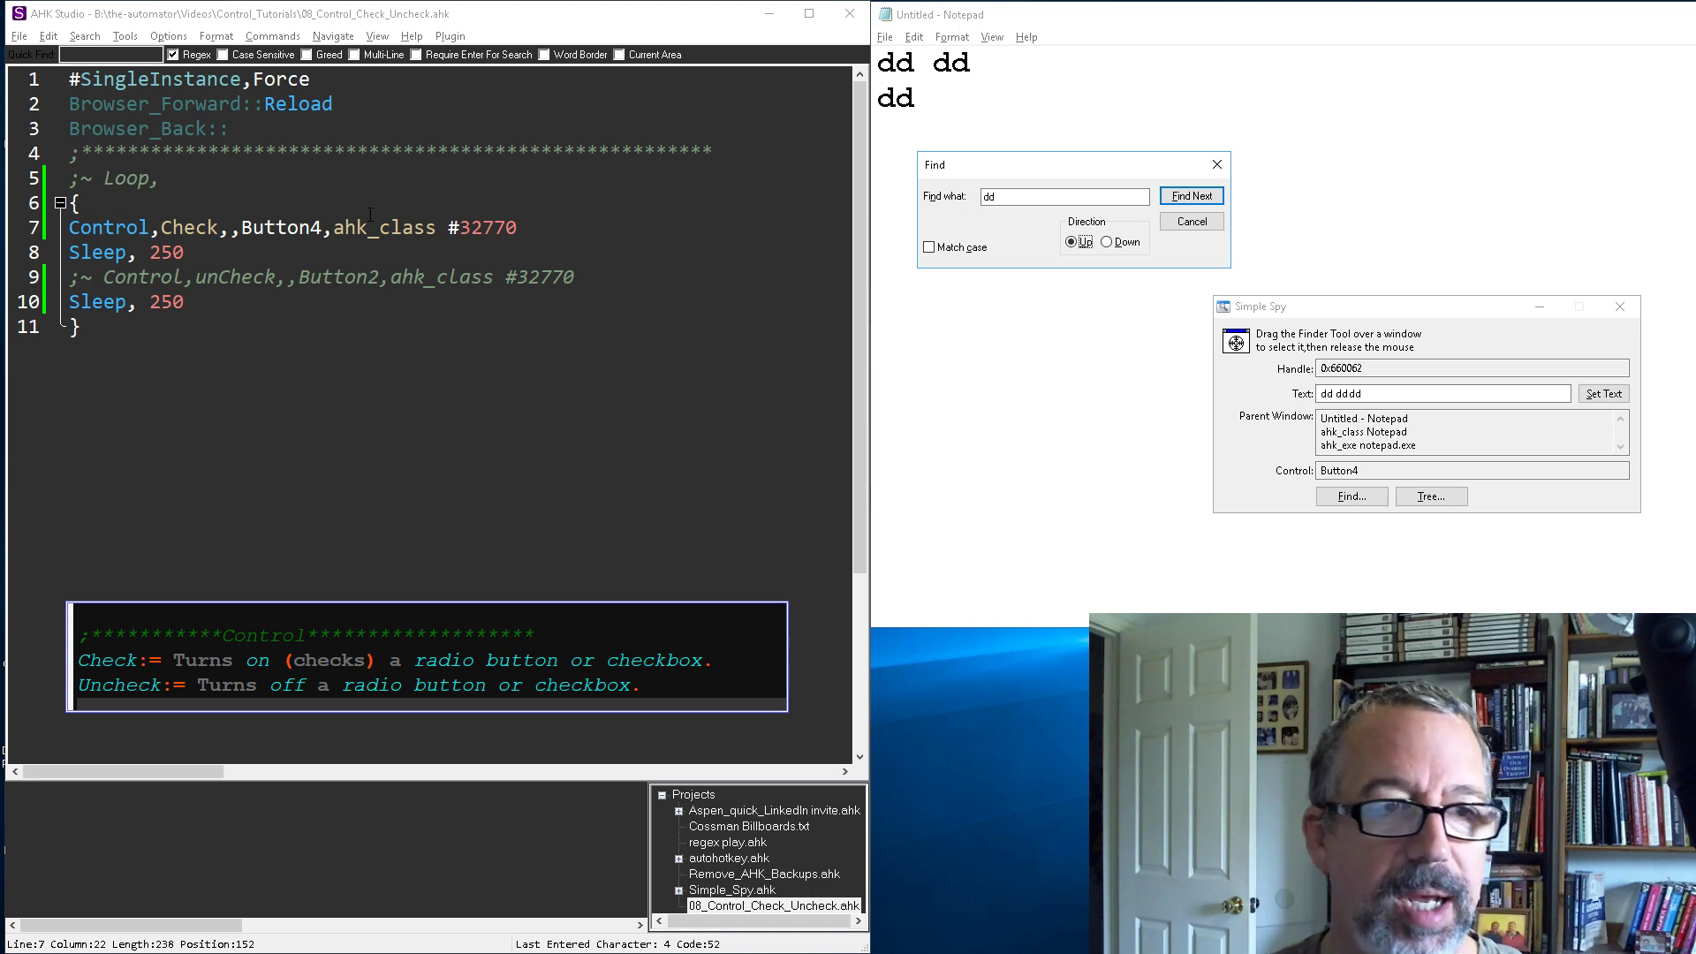
pyautogui.click(1071, 242)
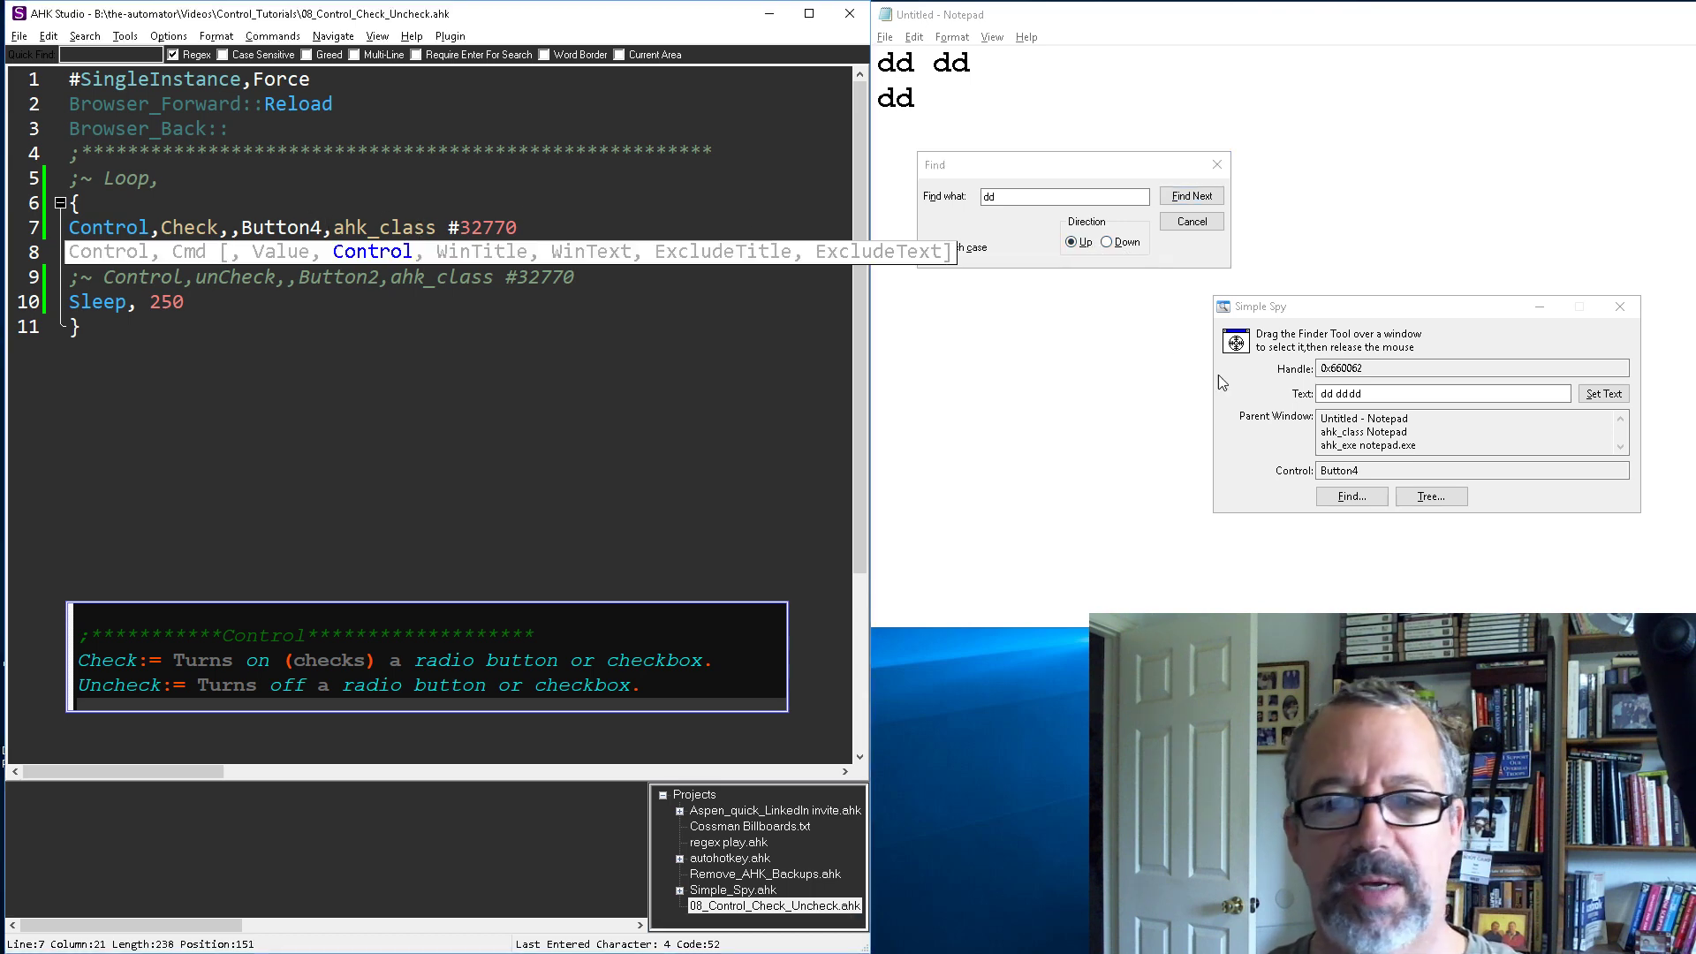
# - Uncomment Loop, change the unCheck line to Check Button5, and run the Up/Down flipping loop
pyautogui.click(1106, 242)
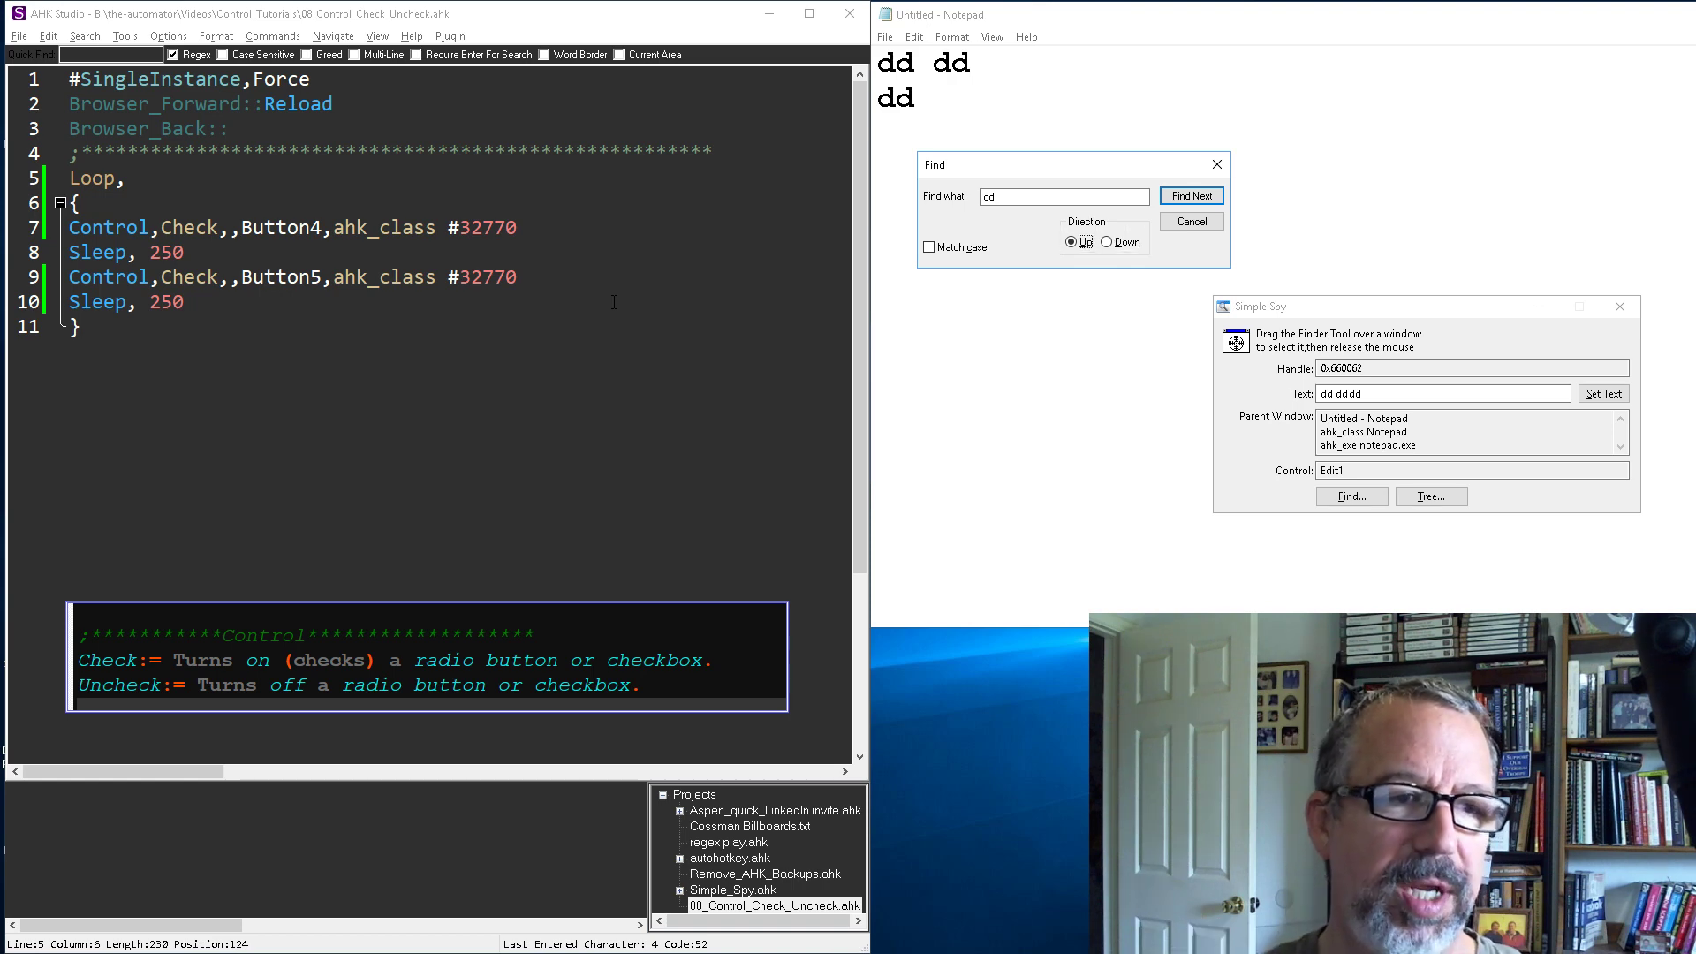
pyautogui.click(1106, 242)
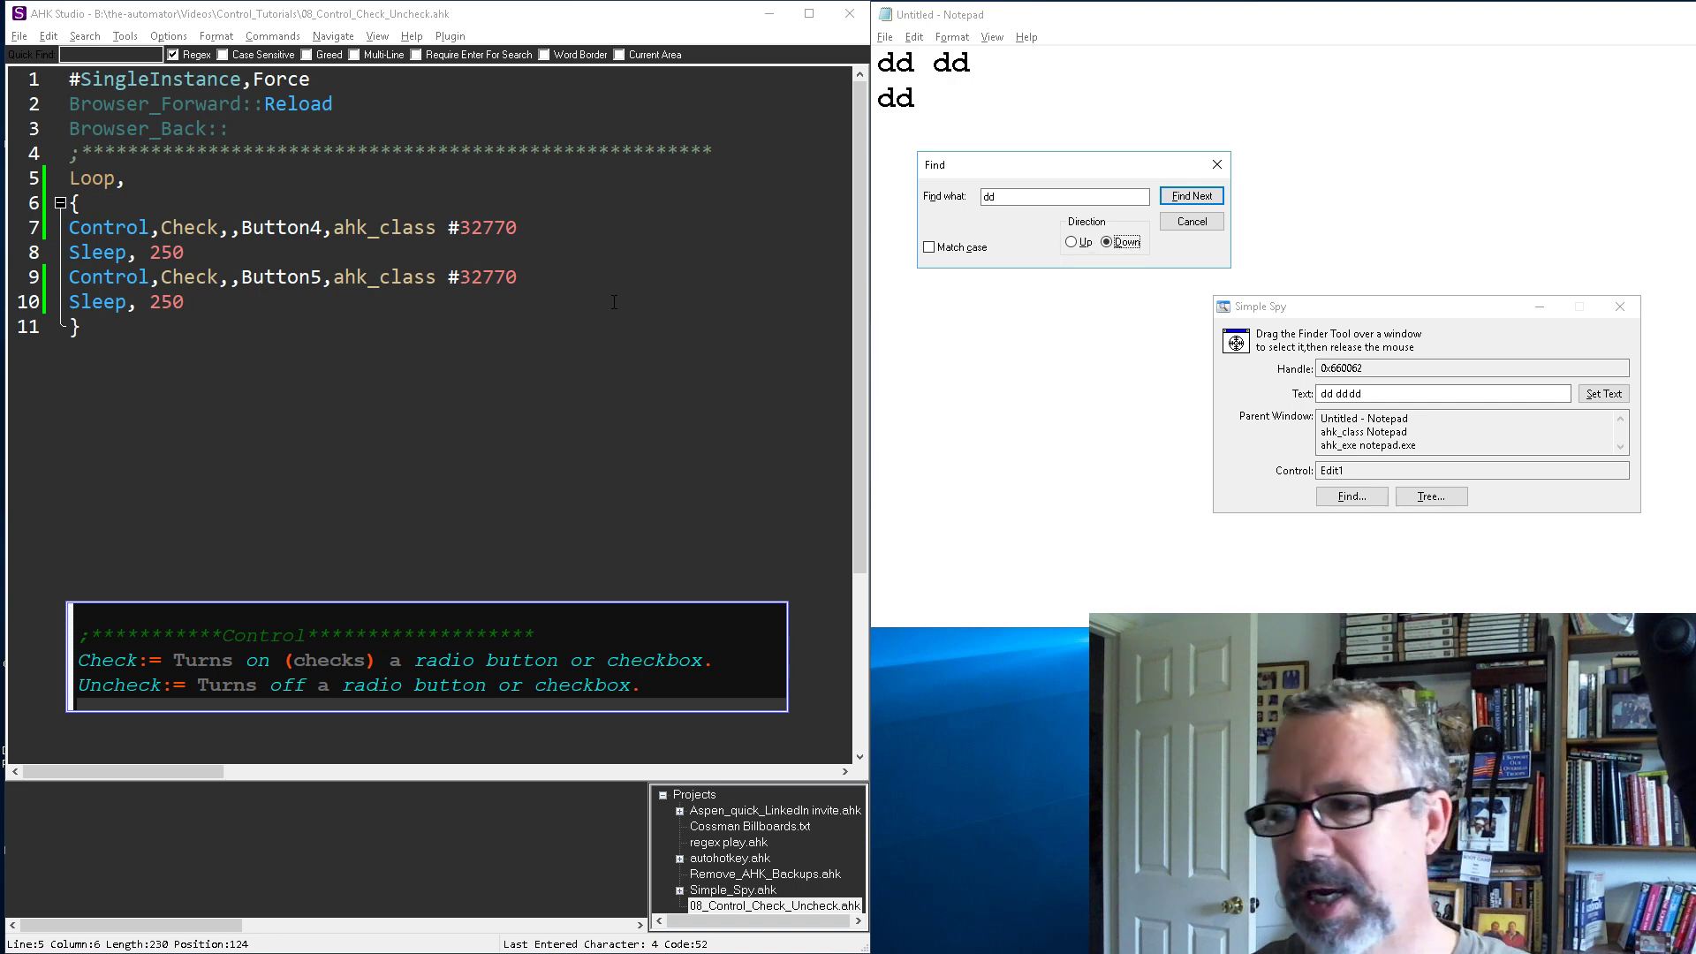
pyautogui.click(1072, 242)
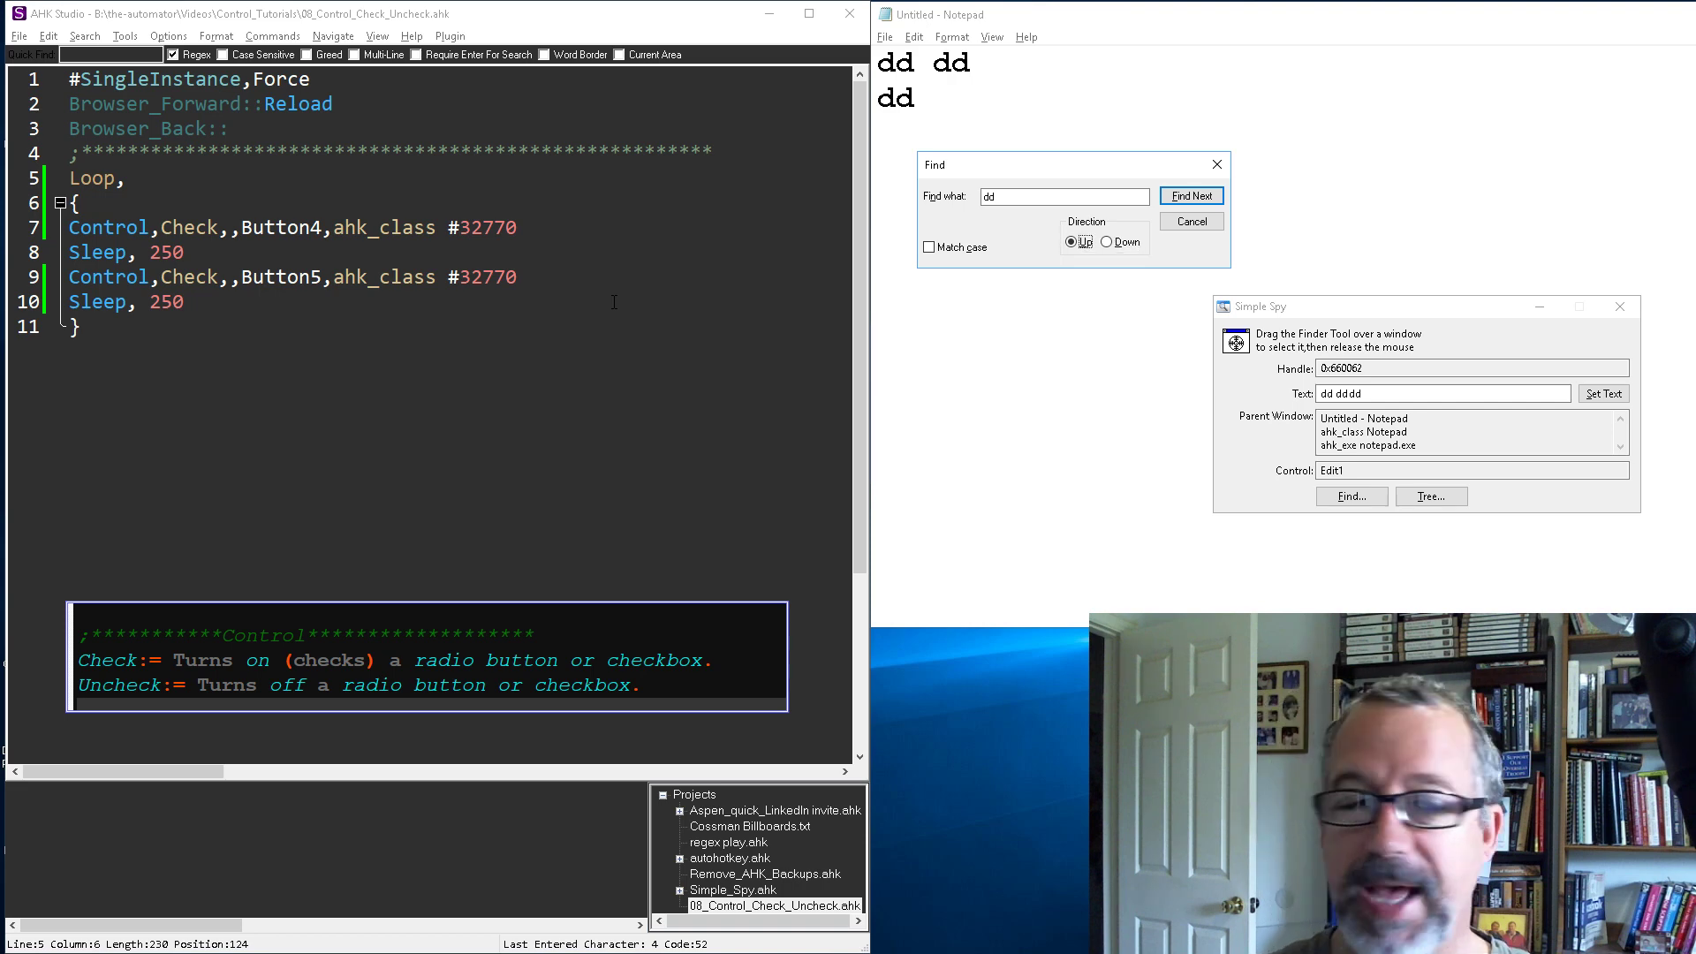